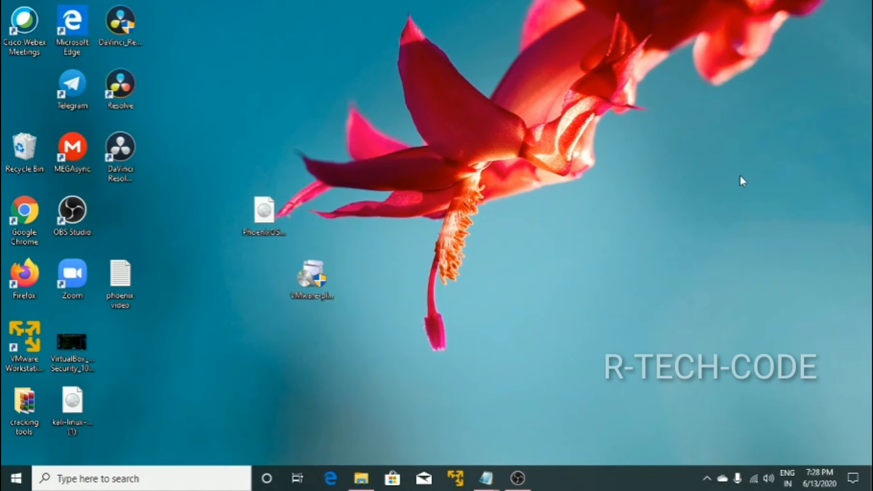
Open the 'phoenix video' notes and copy the VMware Workstation link.
click(264, 214)
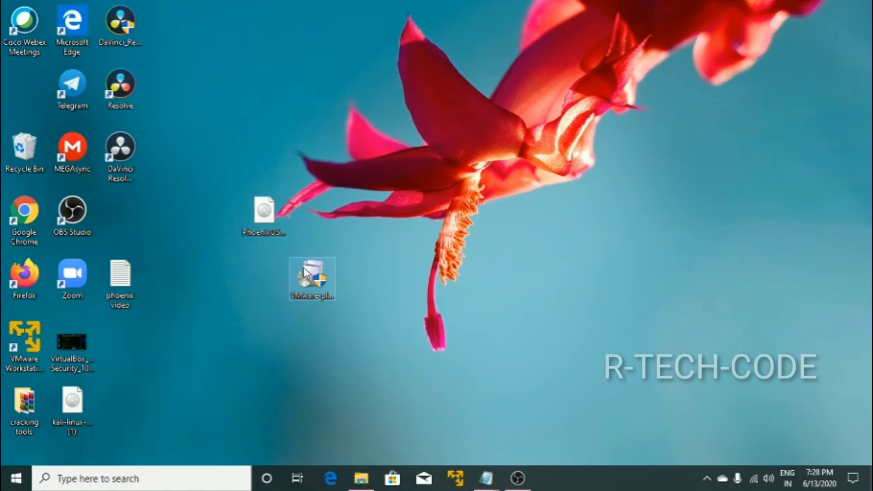
mouse_move(410, 412)
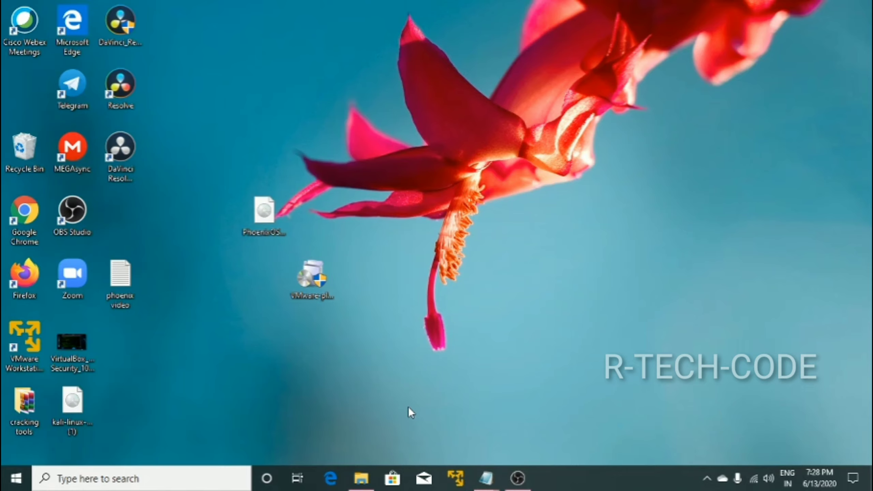
click(119, 281)
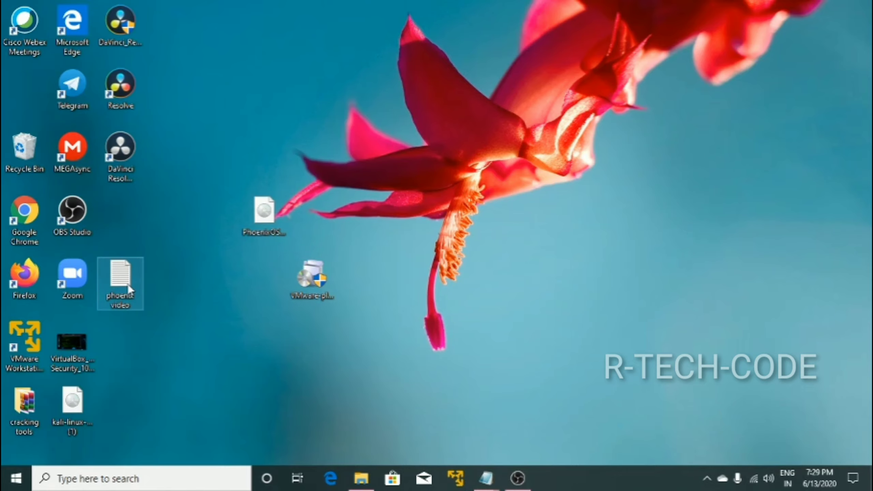
double_click(120, 283)
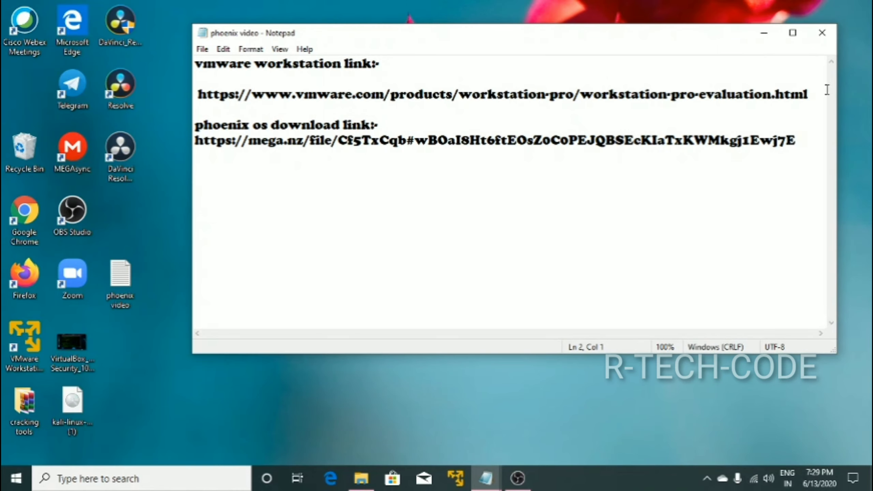
right_click(501, 94)
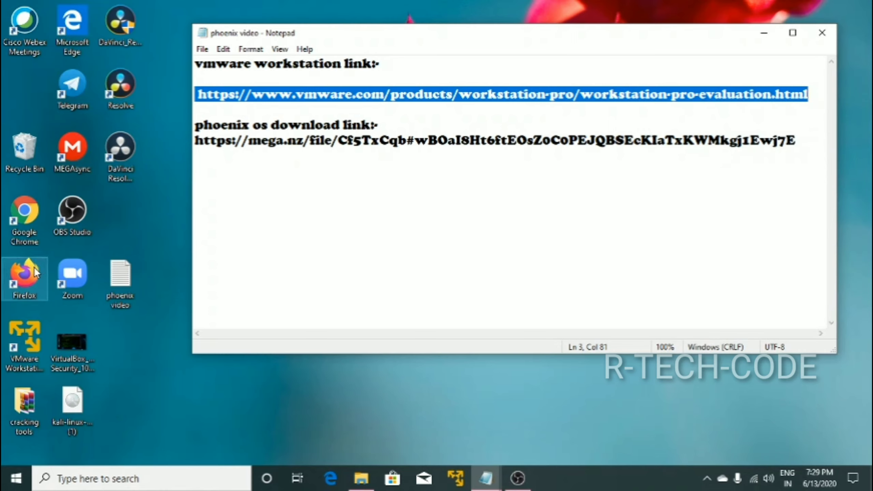
mouse_move(23, 278)
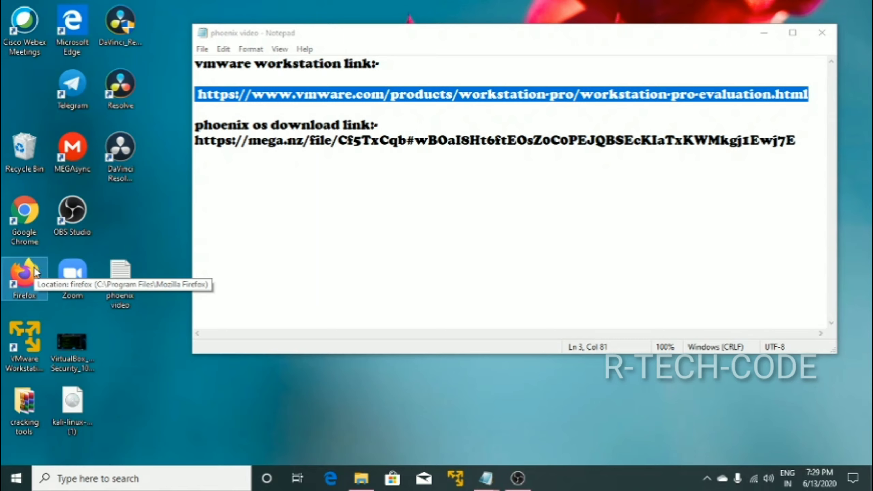
mouse_move(247, 377)
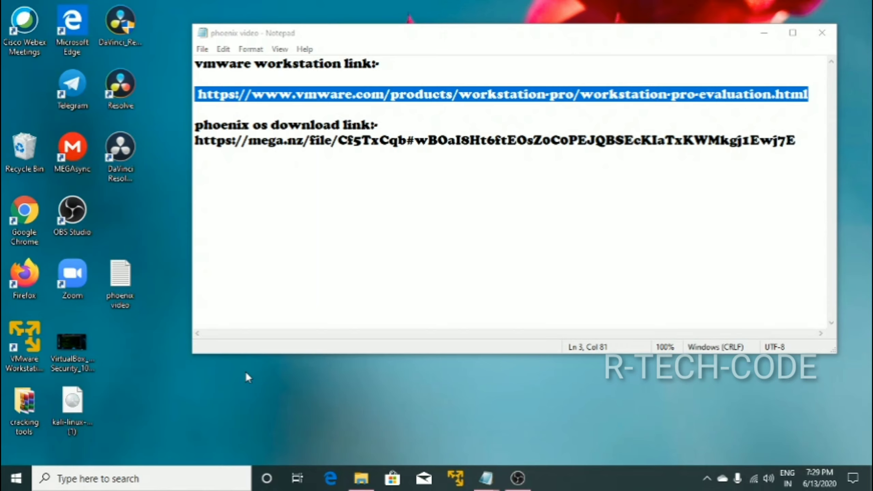
mouse_move(48, 289)
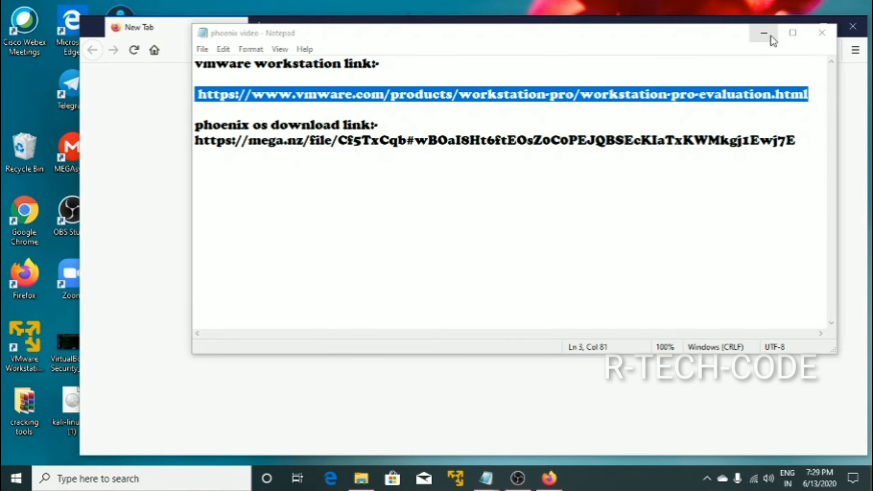
Paste the VMware link into Firefox to load the Workstation Pro evaluation page.
right_click(312, 50)
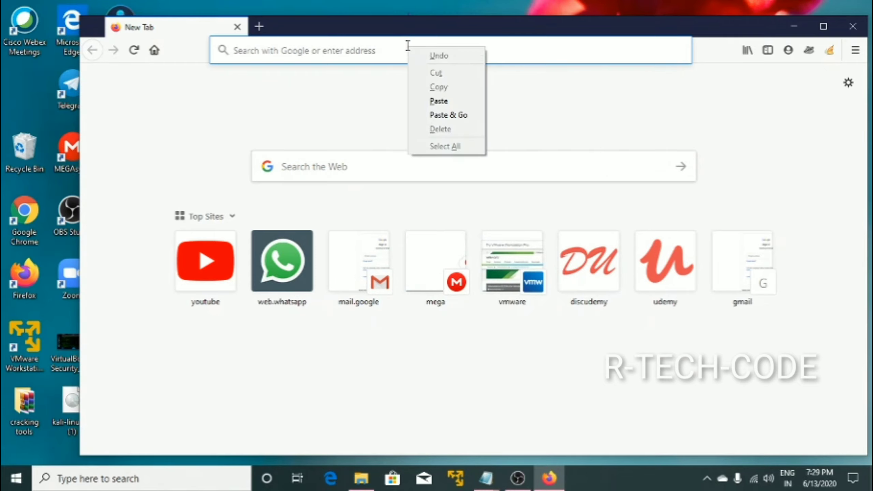
click(448, 115)
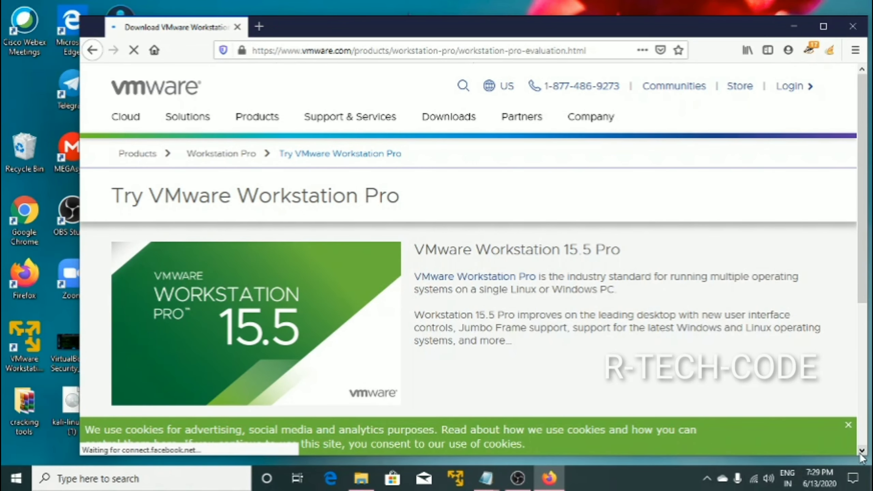
scroll(down, 3)
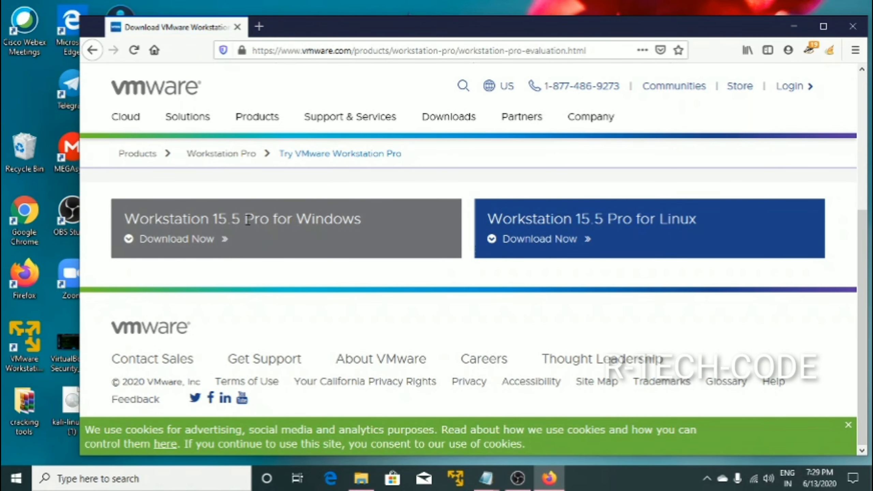
Start the Workstation 15.5 Pro Windows download, cancel saving it, and minimize Firefox.
double_click(257, 218)
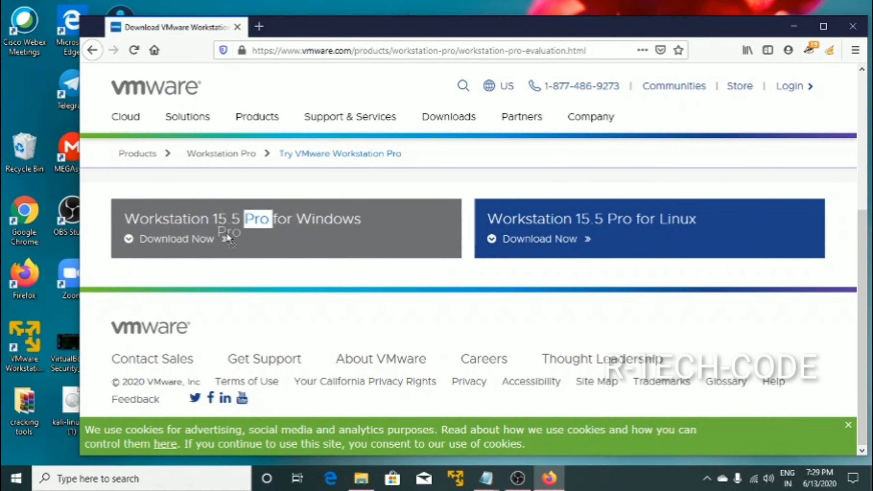
click(259, 27)
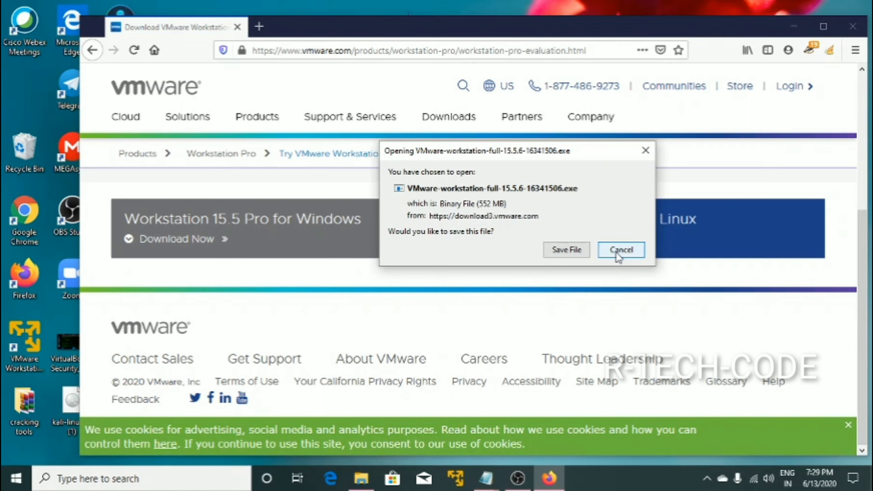
click(620, 249)
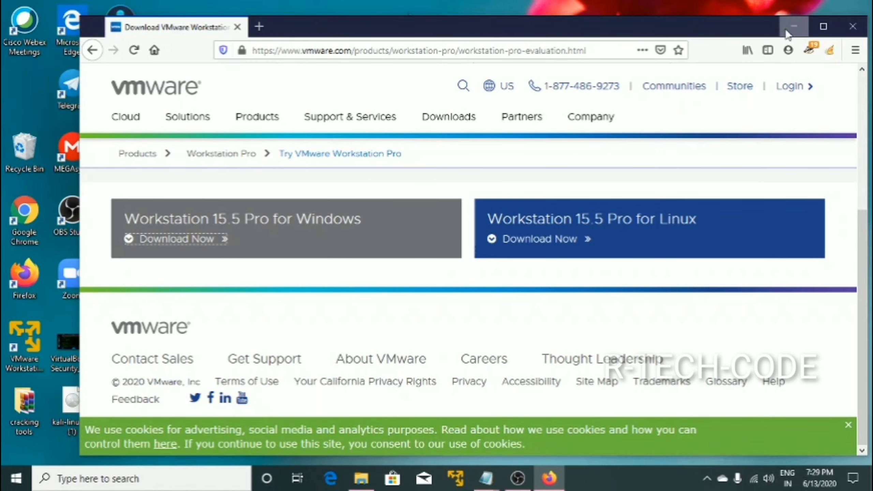
click(793, 26)
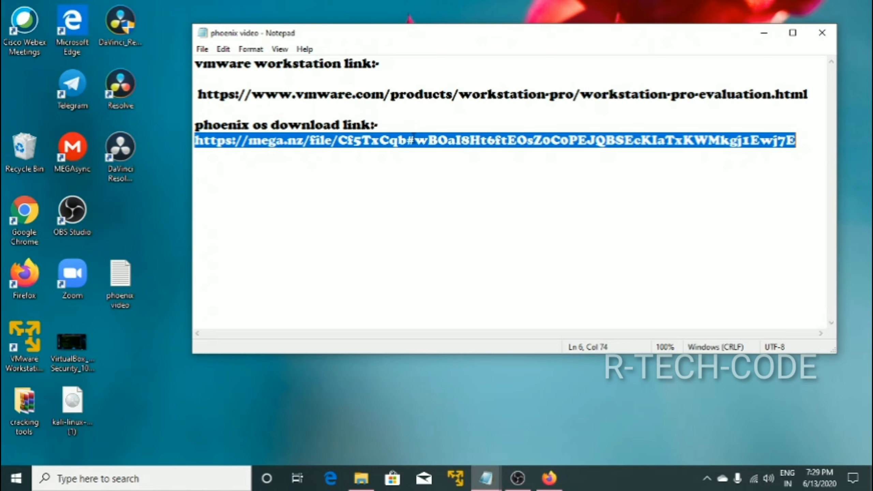
mouse_move(691, 47)
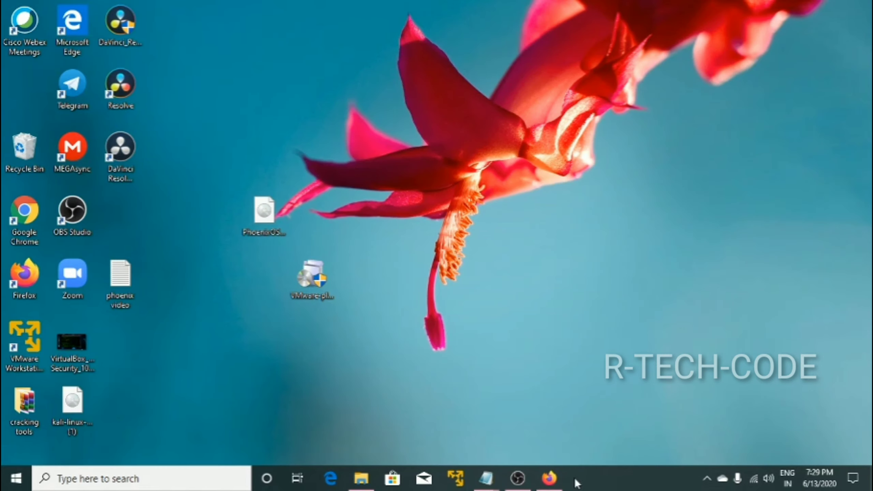
Load the MEGA page for the PhoenixOSInstaller x64 ISO, then close Firefox.
click(549, 478)
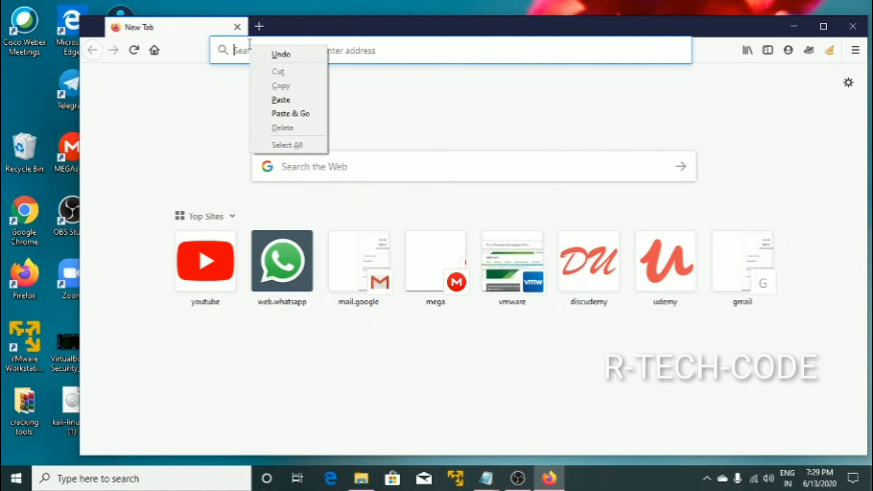
click(290, 113)
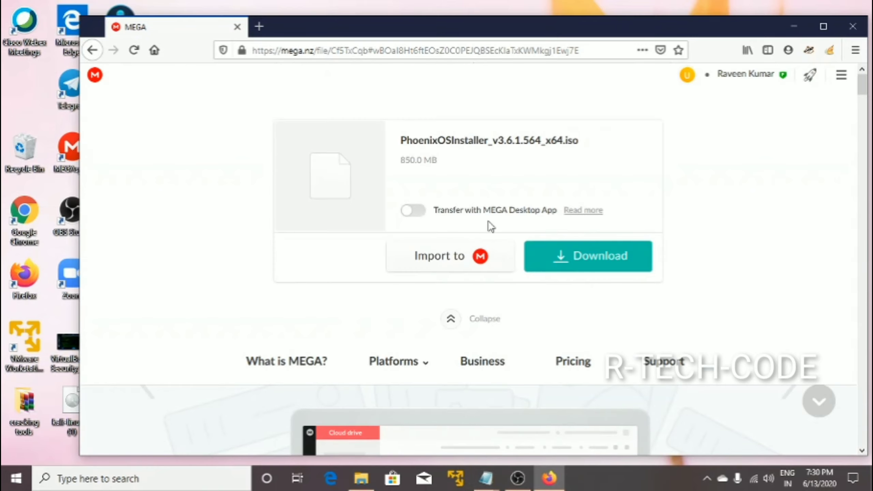
mouse_move(459, 171)
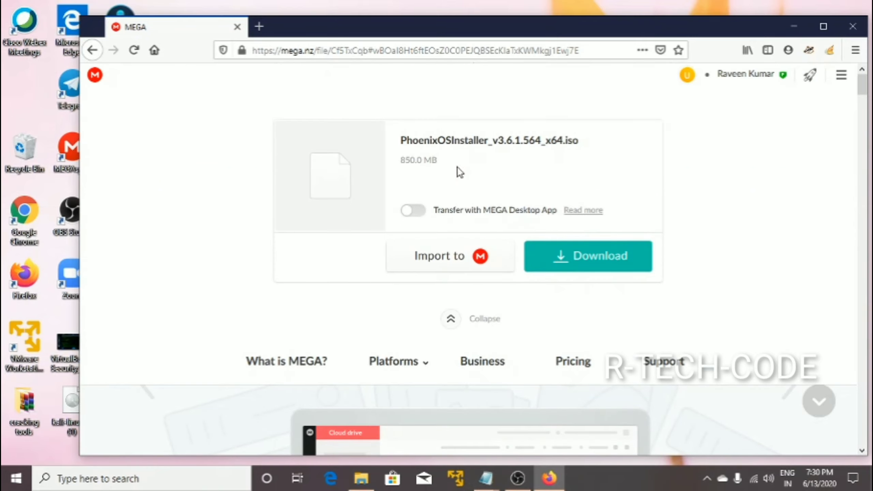
mouse_move(853, 26)
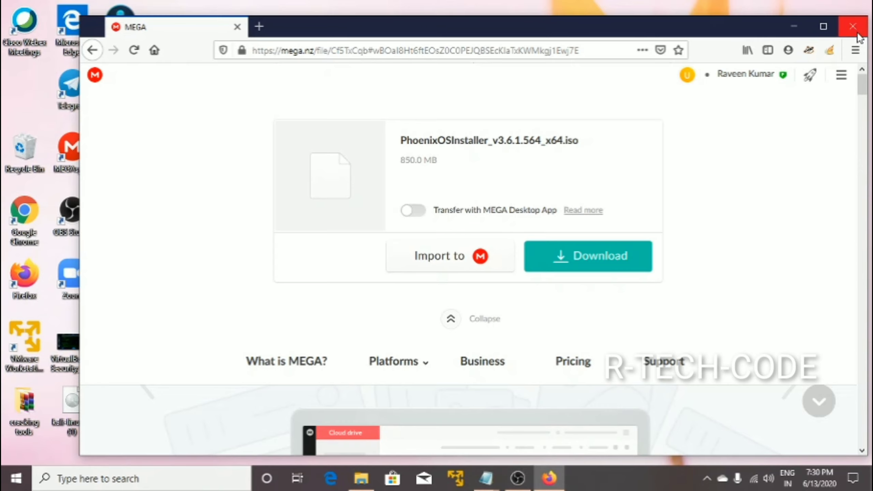
click(855, 27)
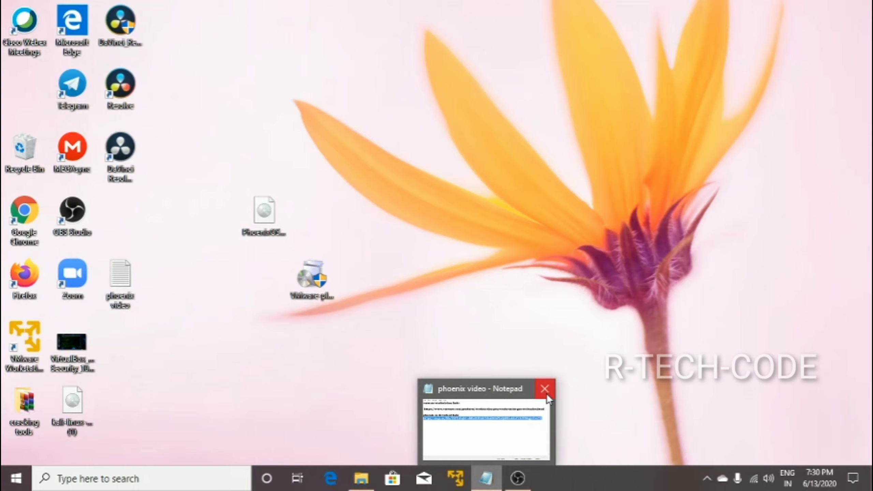
Close the notes and delete the 'phoenix os' machine from disk, leaving 'parrot kde'.
click(544, 389)
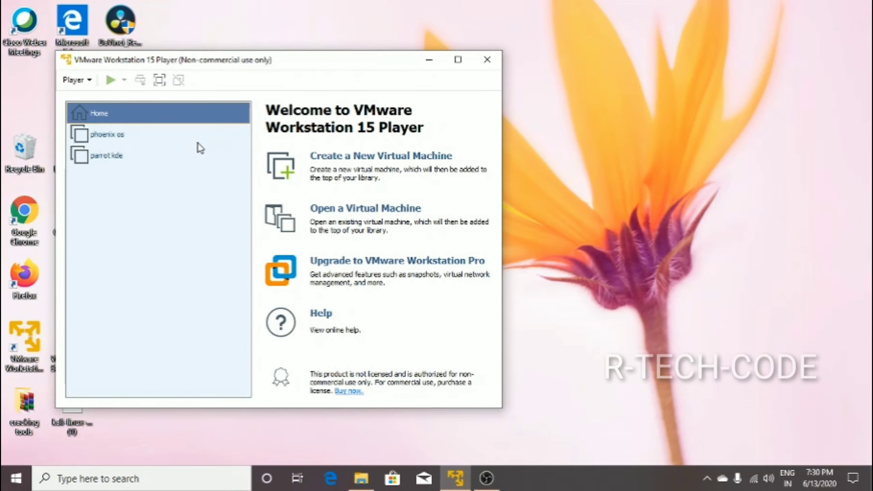
right_click(106, 134)
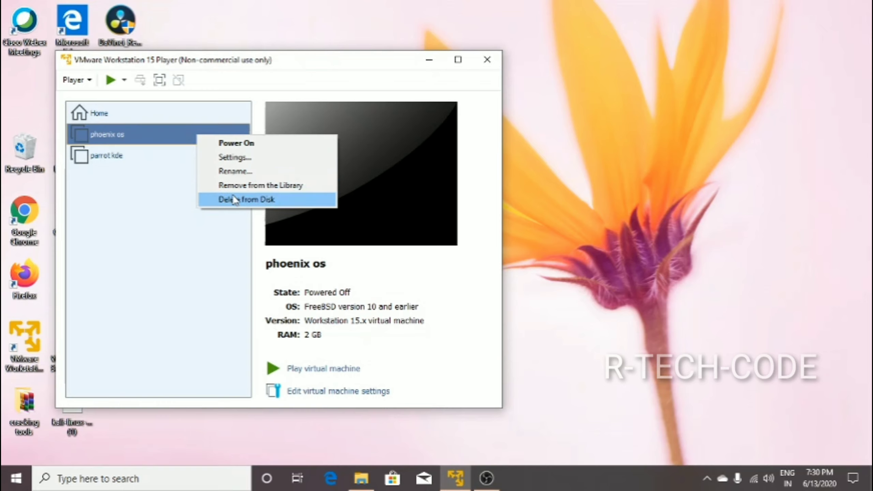
click(246, 199)
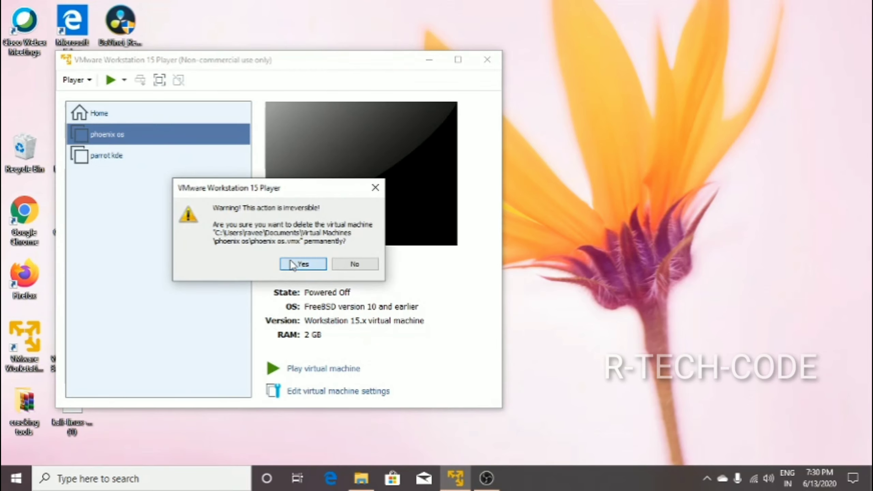
click(303, 264)
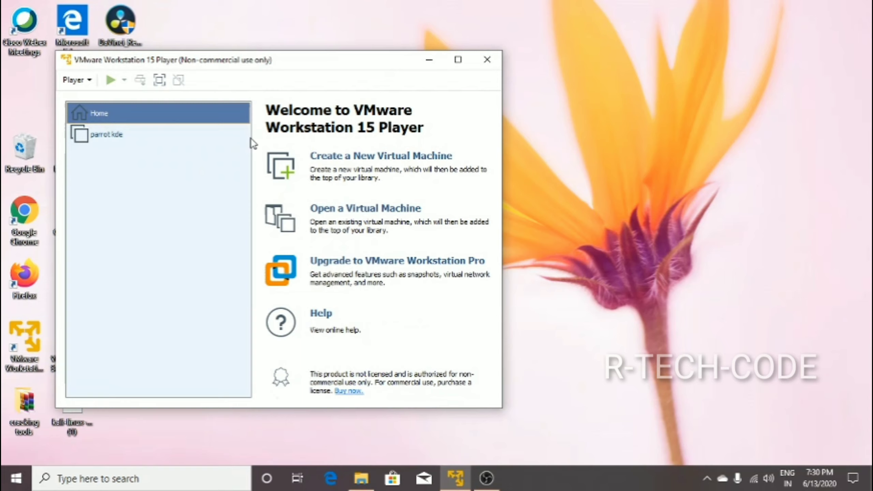
mouse_move(289, 175)
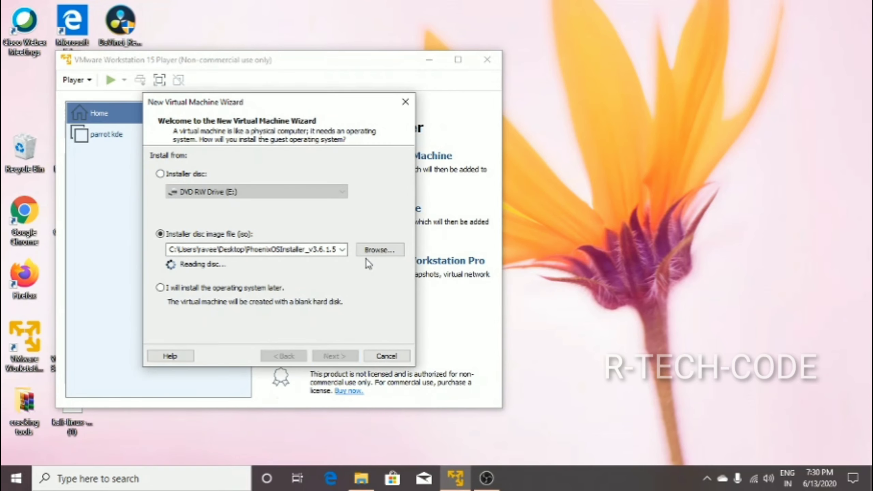
Use the PhoenixOSInstaller_v3.6.1.564_x64 ISO as the installer disc image.
click(379, 250)
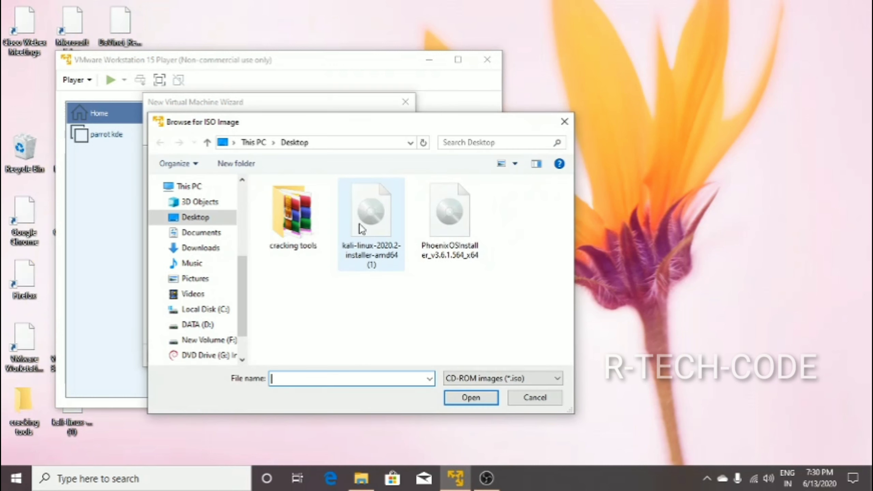
click(449, 210)
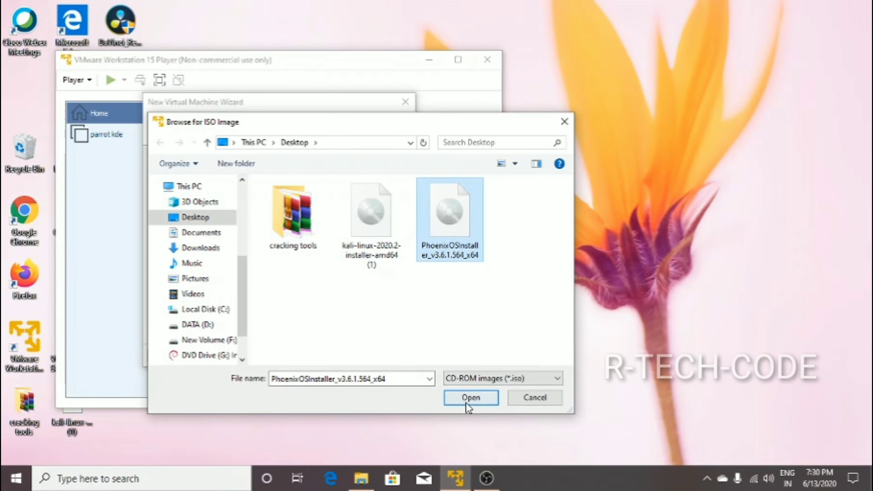
click(470, 397)
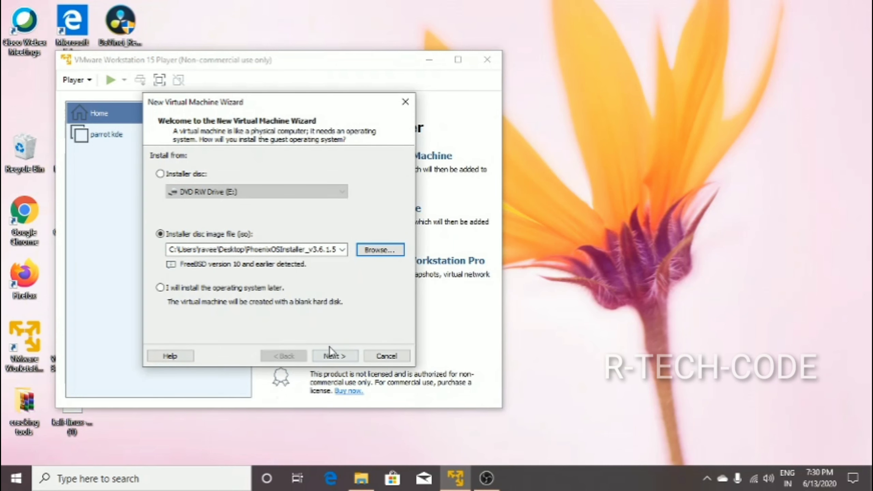
Replace the suggested virtual machine name with 'ANDROID OS'.
click(334, 356)
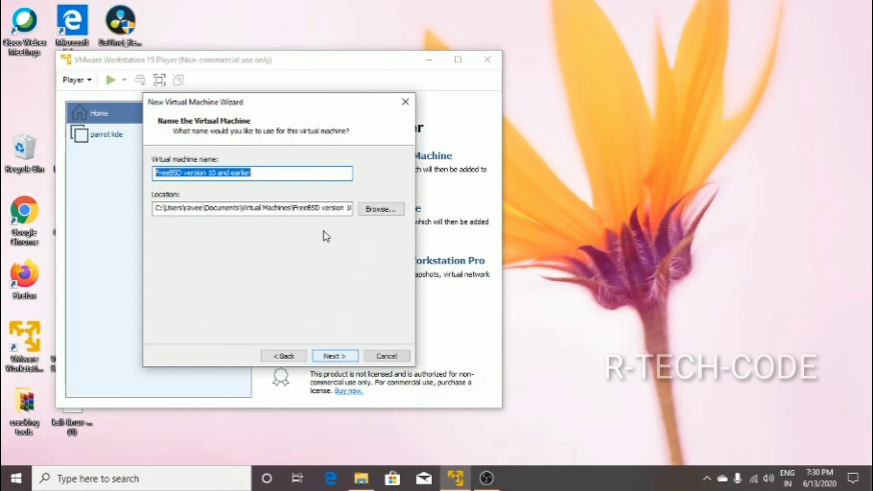
key(Delete)
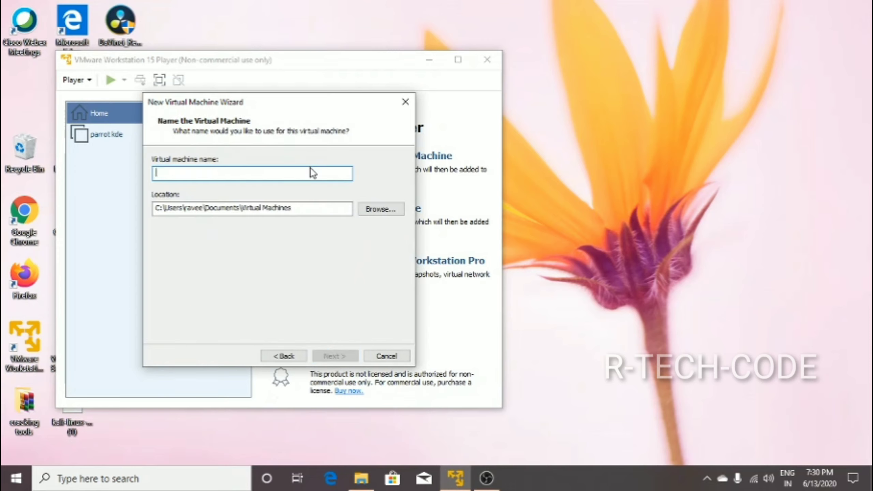
text(AND)
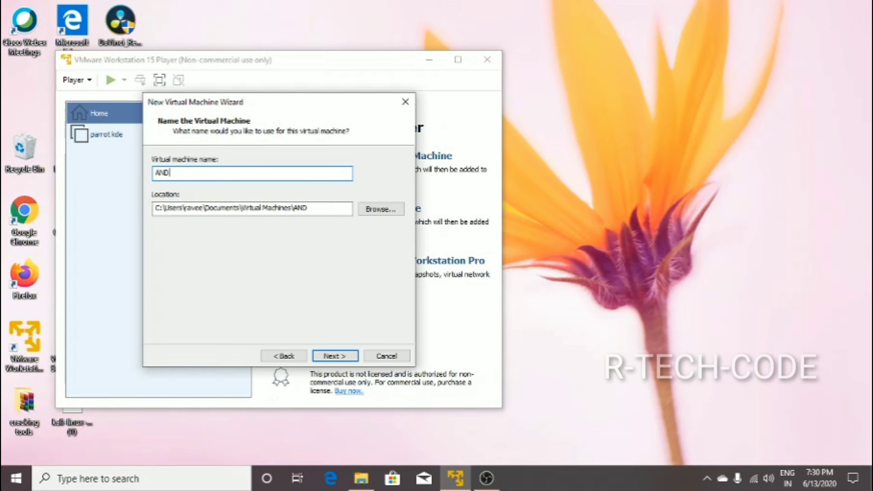
text(ROID)
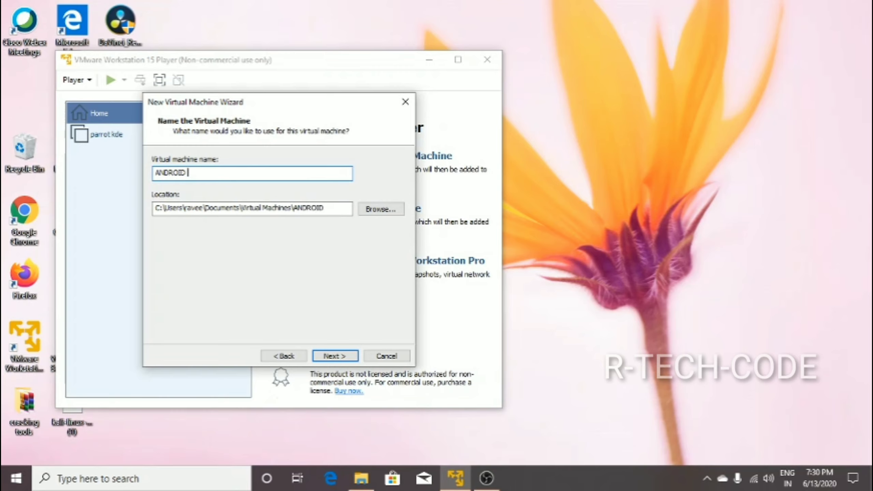
text(OS)
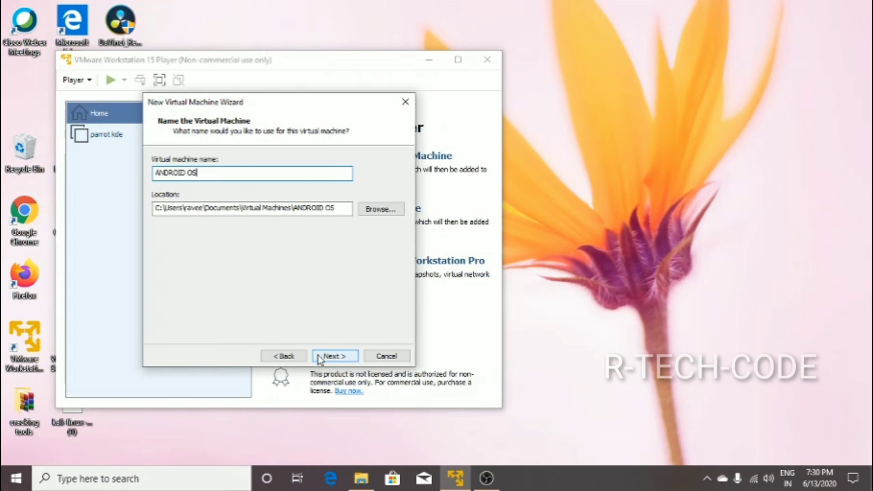
Set a 36 GB disk split into multiple files and continue to the summary.
click(334, 355)
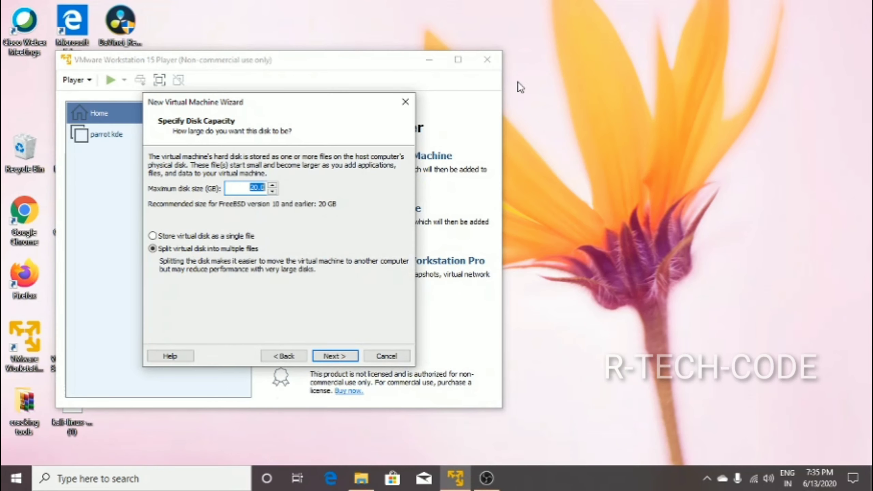
mouse_move(272, 188)
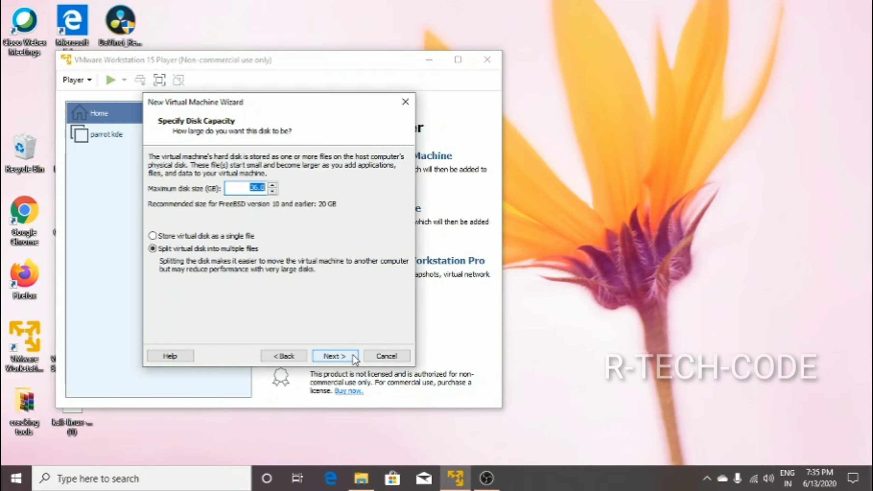
click(334, 355)
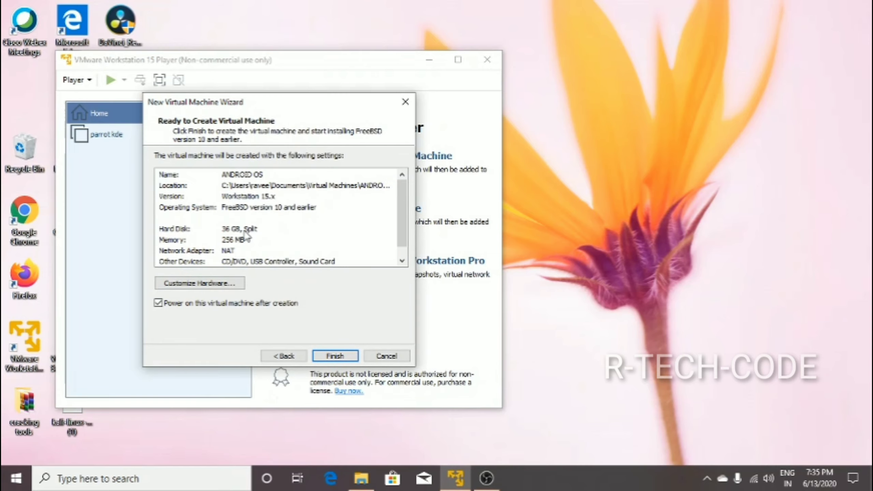
Customize hardware with 4096 MB memory, checking the network and CD/DVD settings.
click(199, 283)
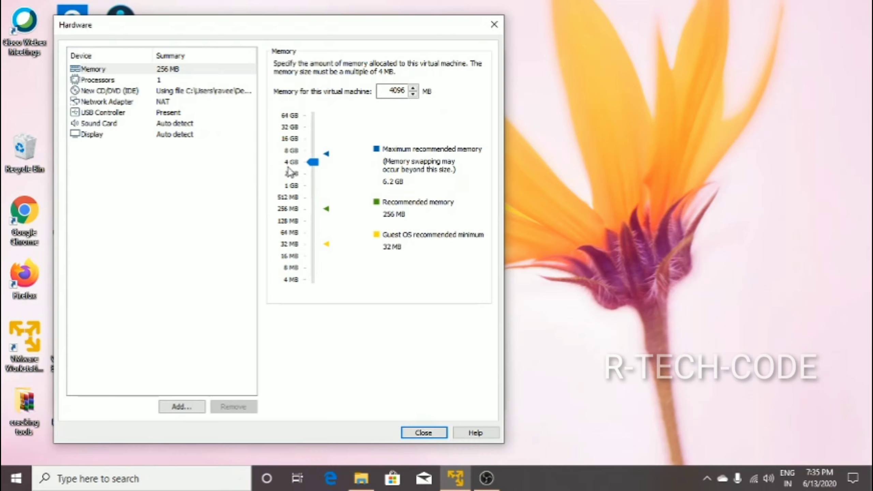
mouse_move(144, 121)
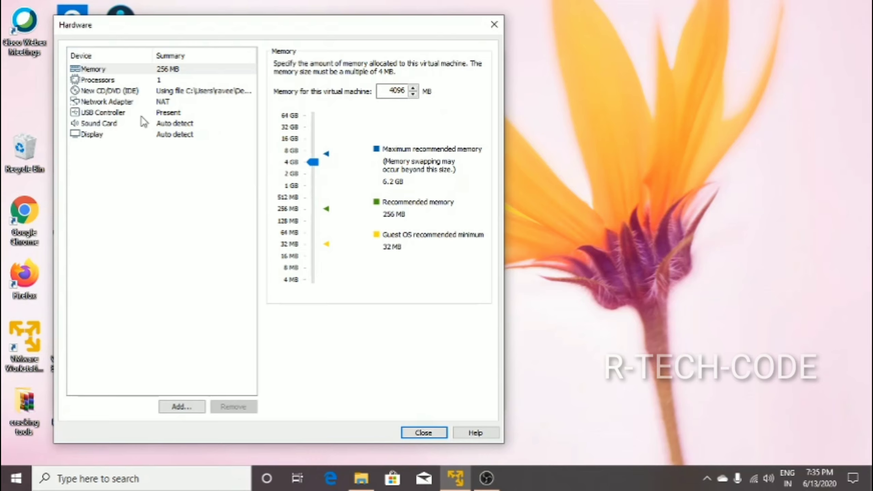
click(107, 101)
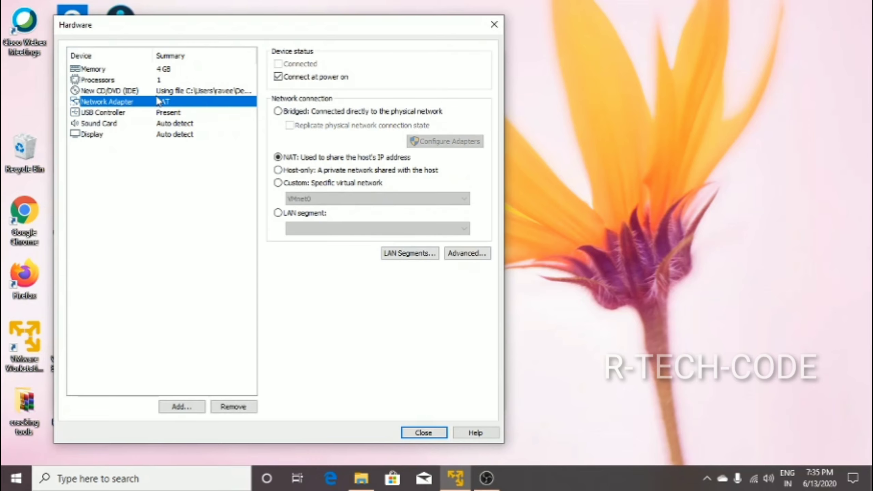
click(109, 90)
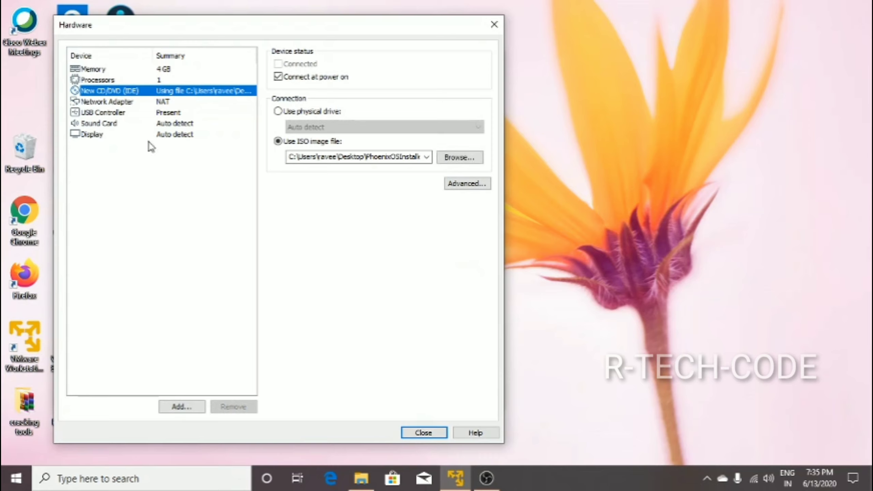
Enable 3D acceleration, a 1920 x 1080 maximum resolution and 1 GB graphics memory.
click(92, 134)
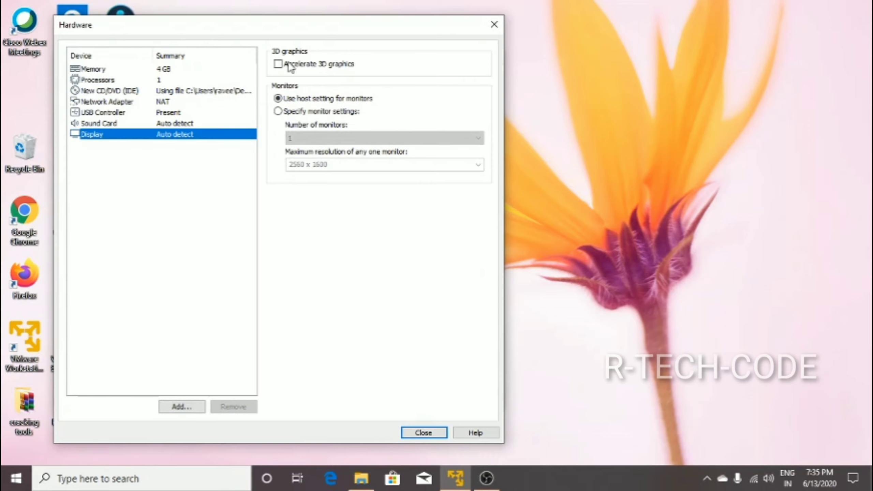
click(278, 64)
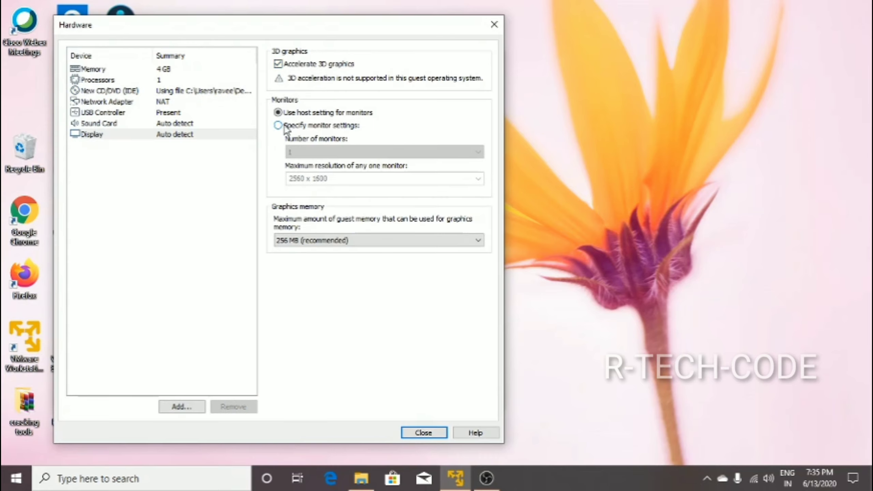
click(278, 125)
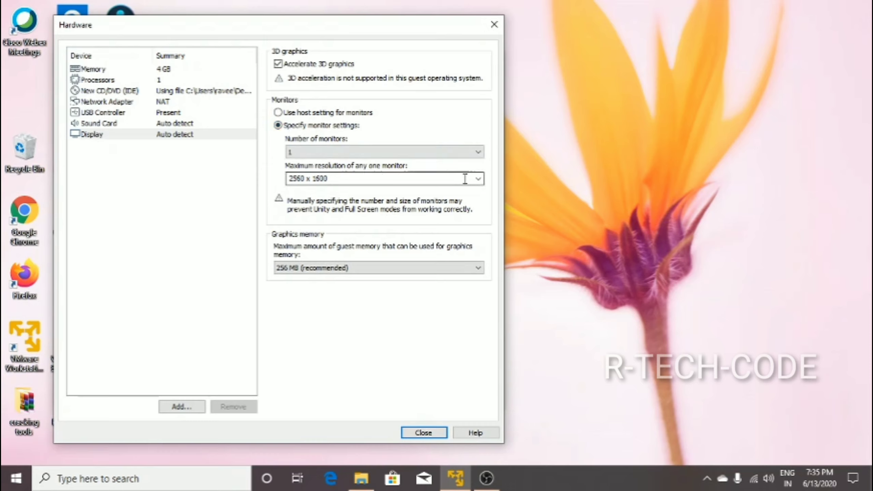
click(477, 178)
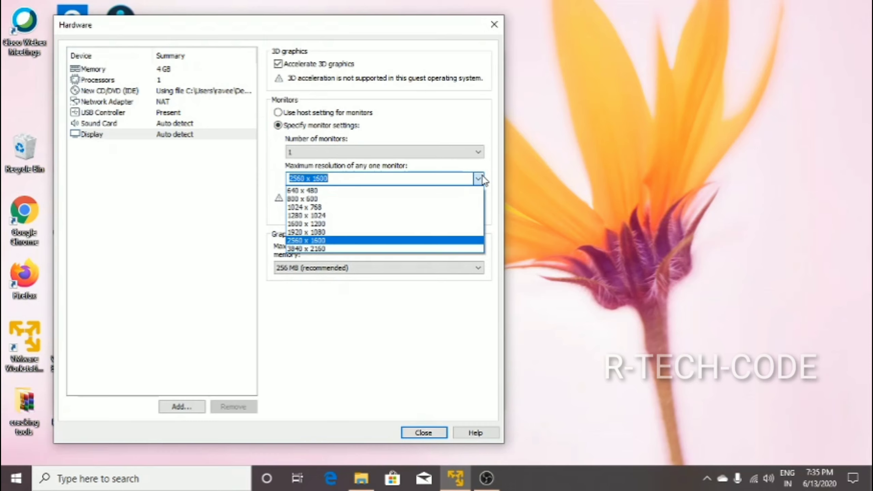
click(307, 232)
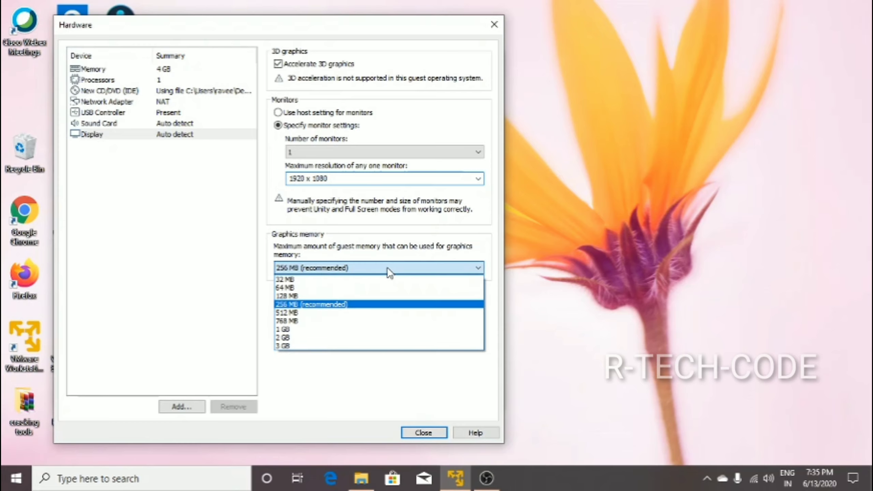
click(283, 329)
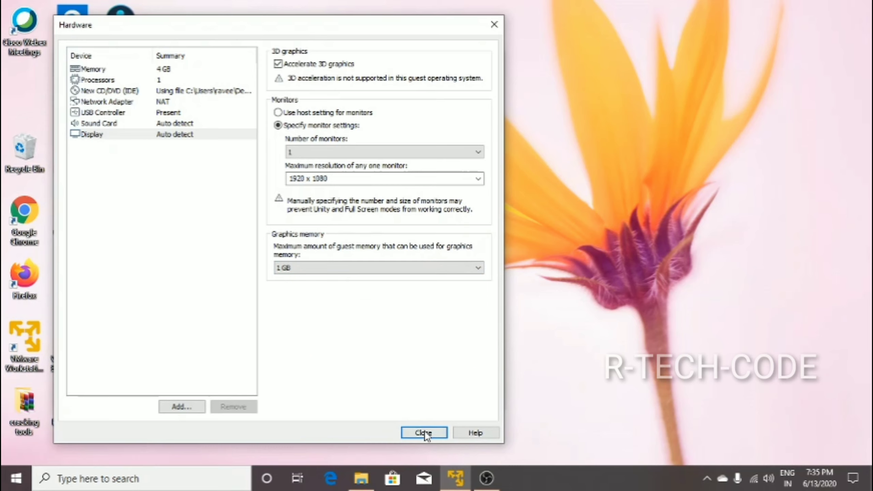
Close hardware customization and finish creating the ANDROID OS machine.
click(423, 433)
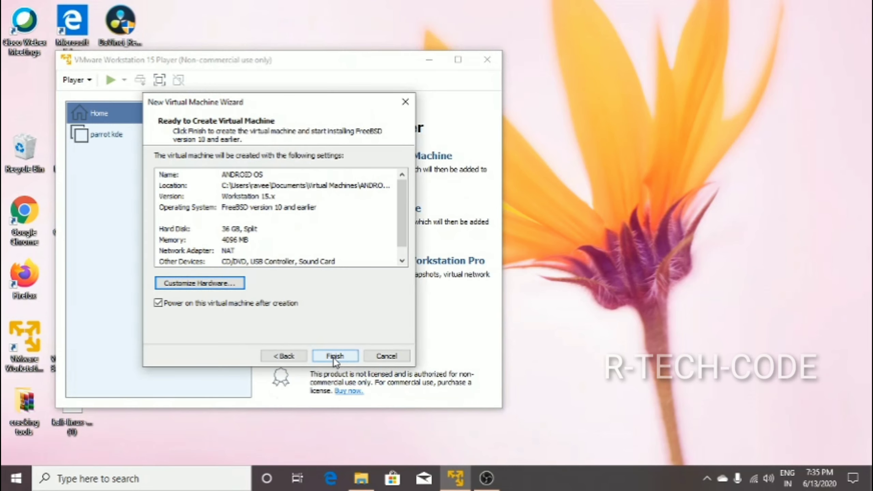
click(335, 355)
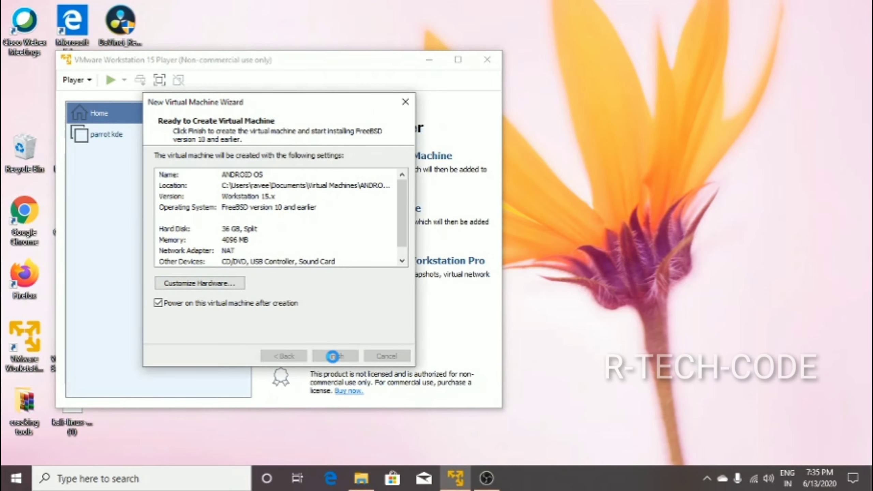
click(334, 356)
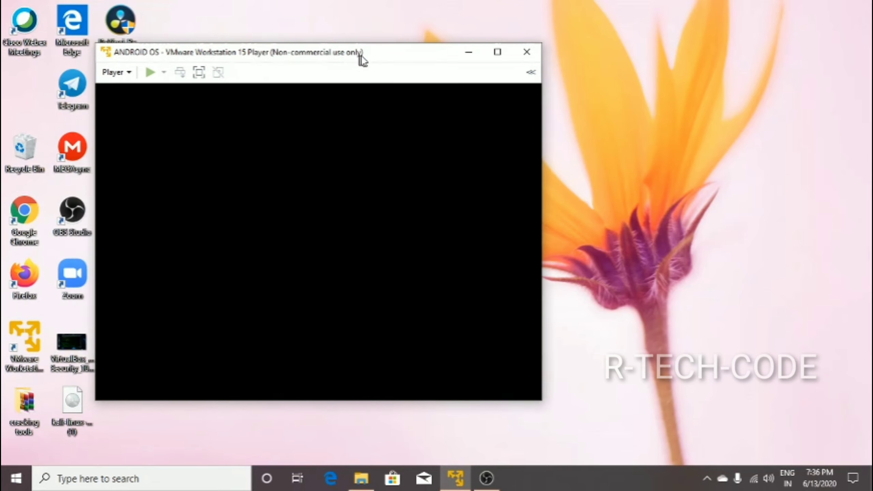
Power on ANDROID OS and choose ext4 as the filesystem for sda.
click(149, 72)
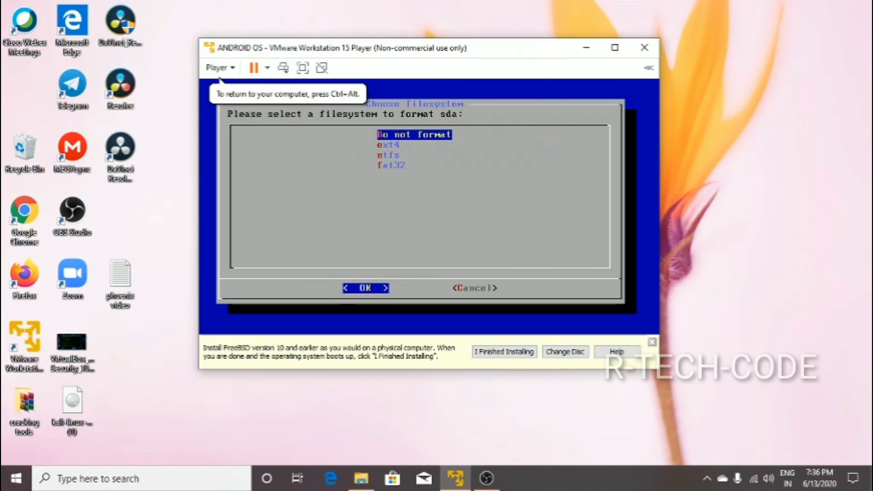
key(Down)
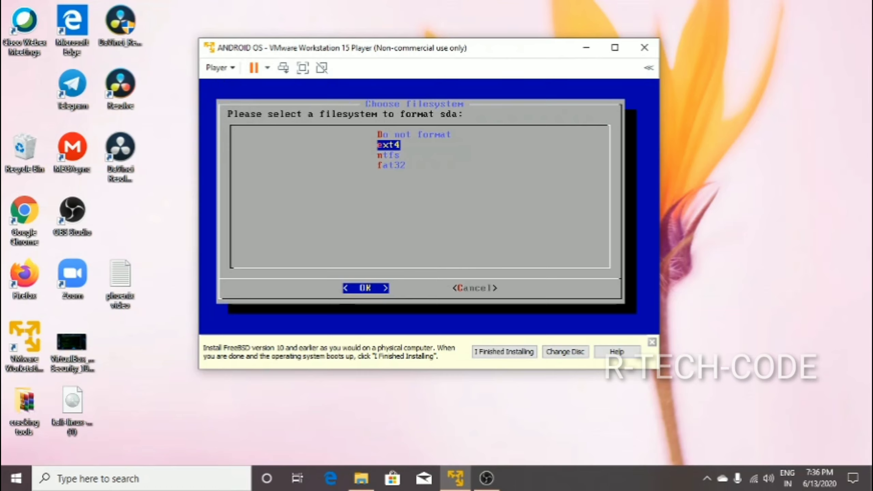
click(364, 288)
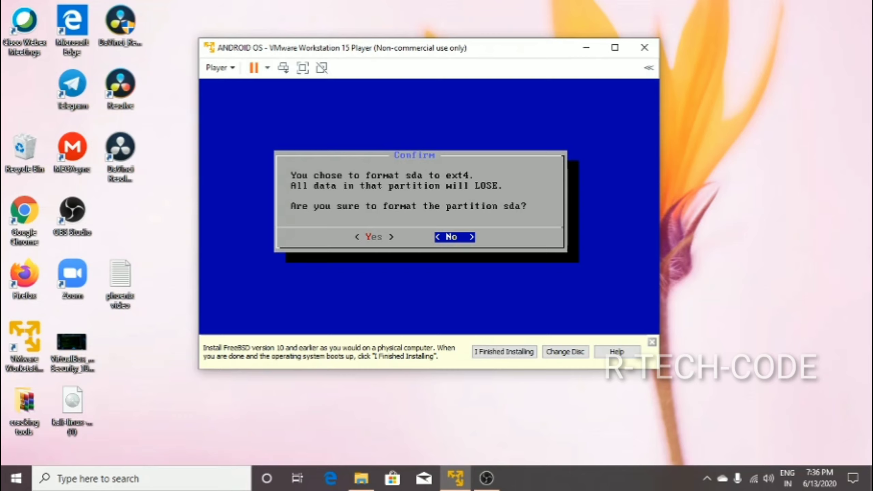
Approve formatting sda and dismiss the VMware hint bar while Phoenix OS installs.
click(372, 237)
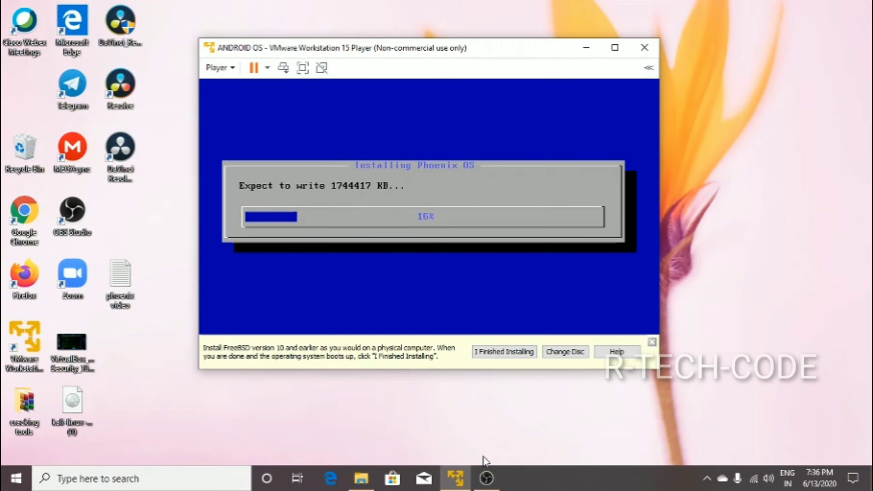
click(486, 478)
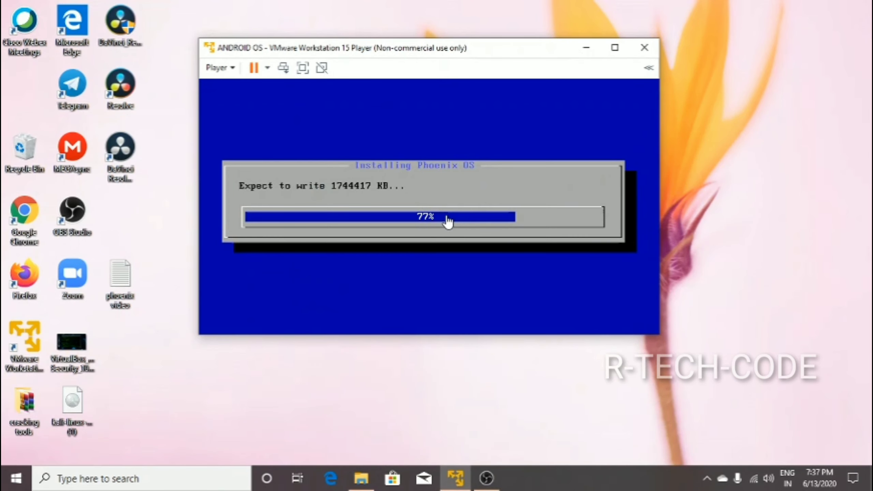
mouse_move(601, 29)
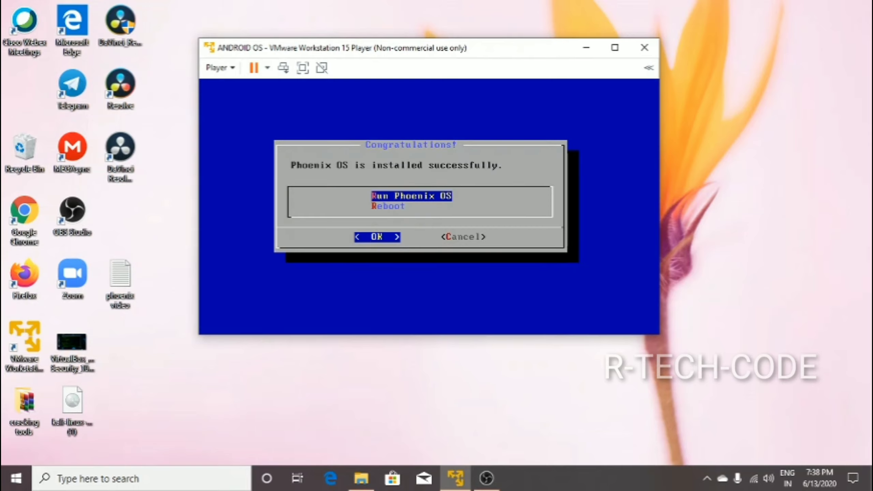
Choose Run Phoenix OS to boot the freshly installed system.
click(376, 236)
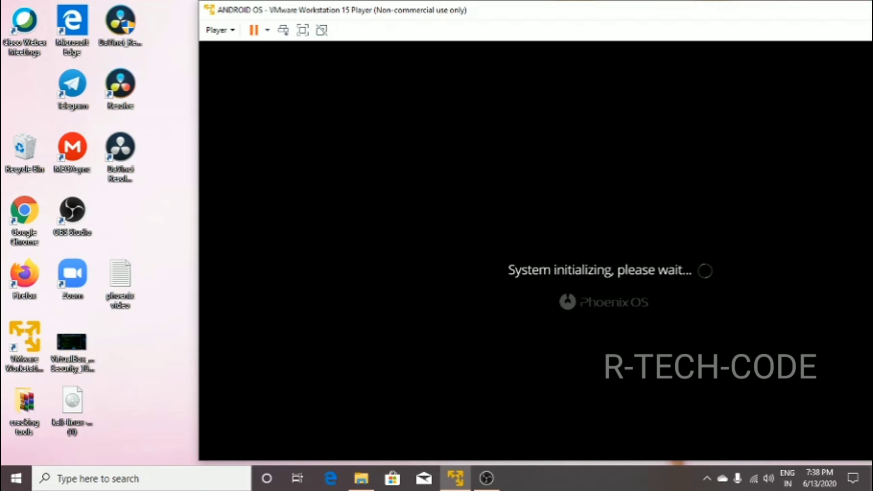
mouse_move(486, 478)
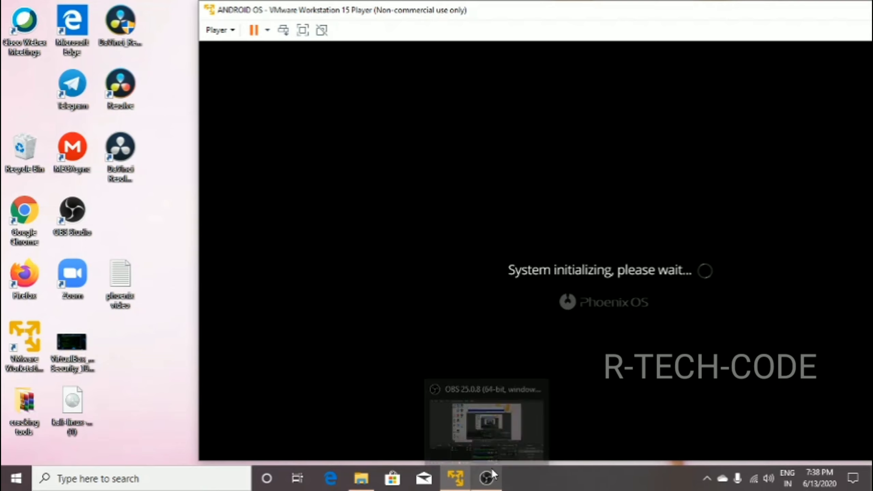
Pick English (United States) from the Welcome screen's language dropdown.
click(485, 423)
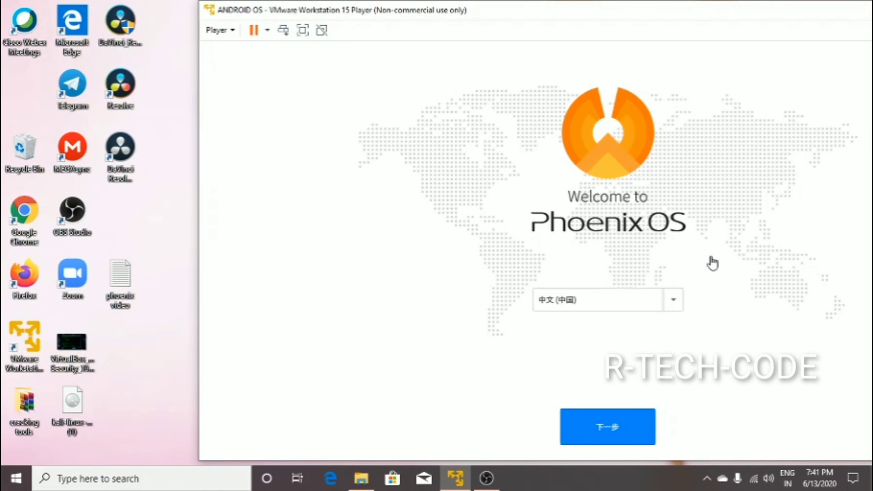
mouse_move(681, 315)
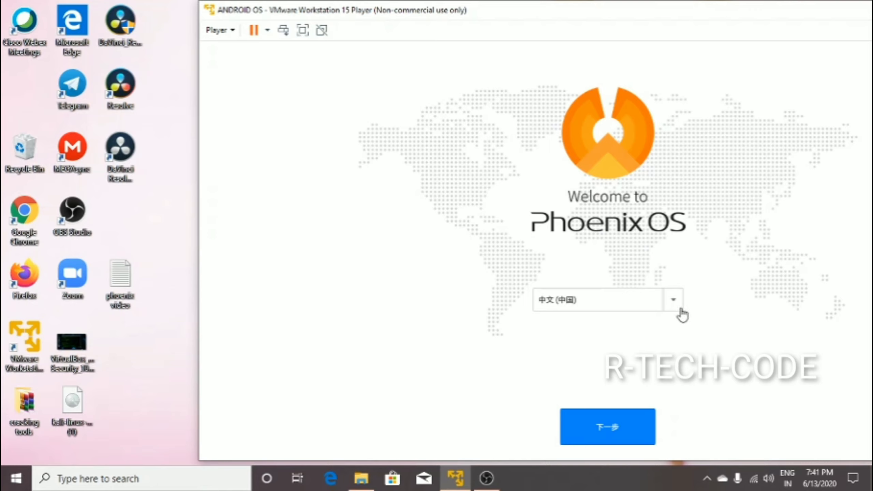
mouse_move(677, 306)
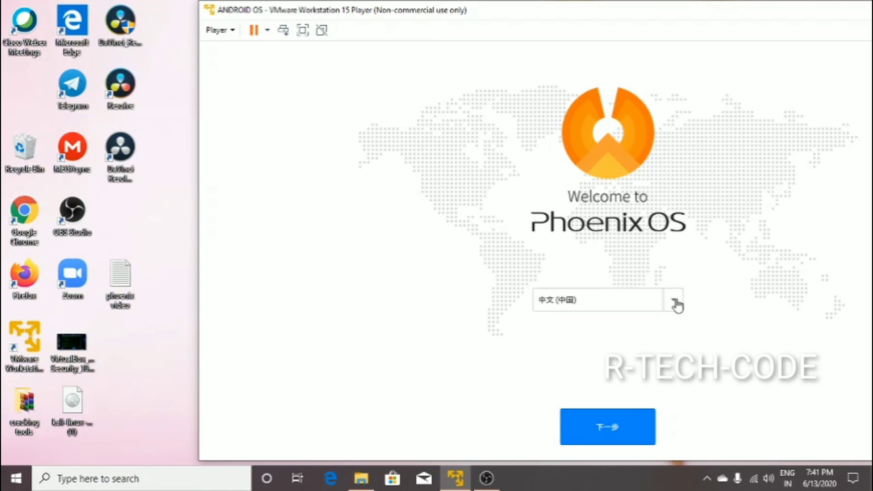
mouse_move(717, 273)
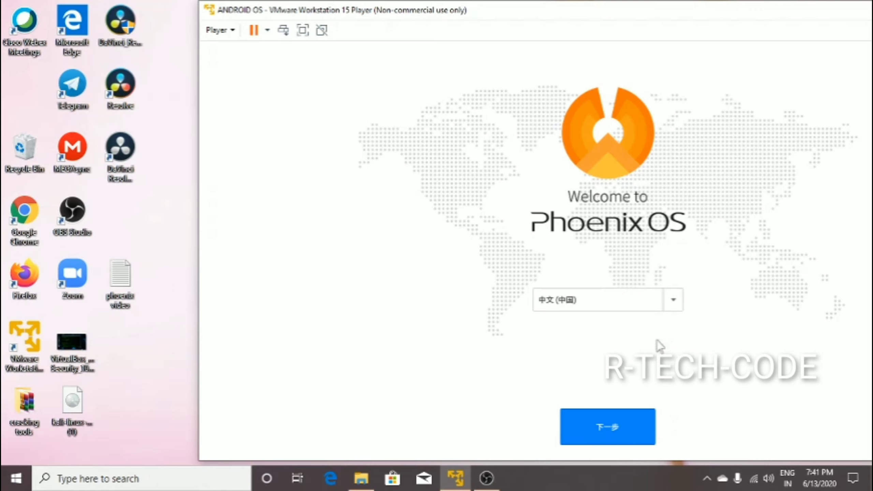
click(607, 299)
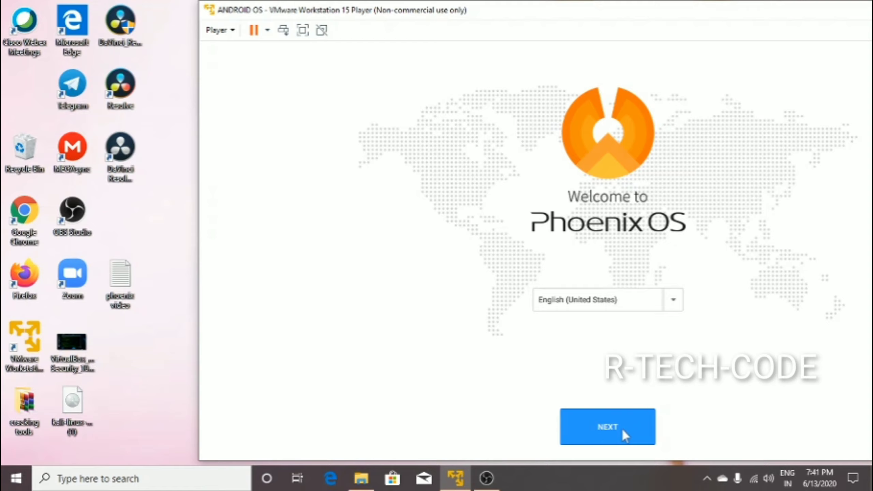
Continue past Welcome, go full screen, accept the license, and skip Connect Network.
click(607, 427)
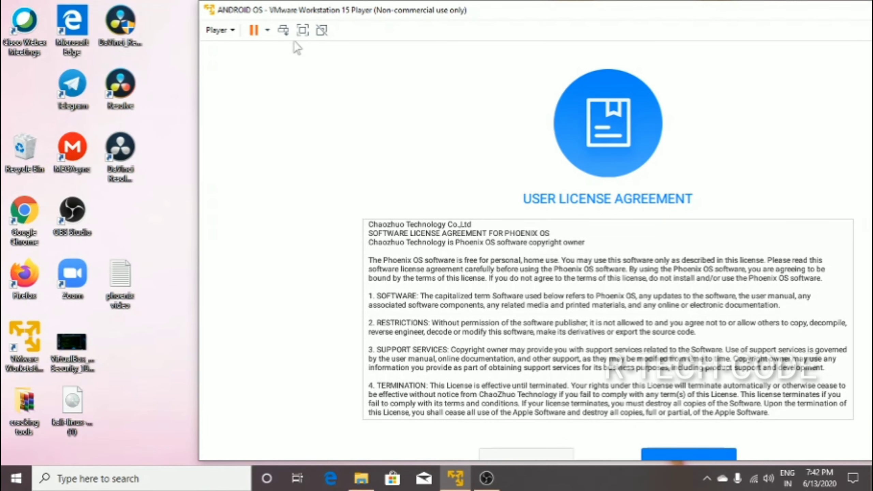
mouse_move(343, 81)
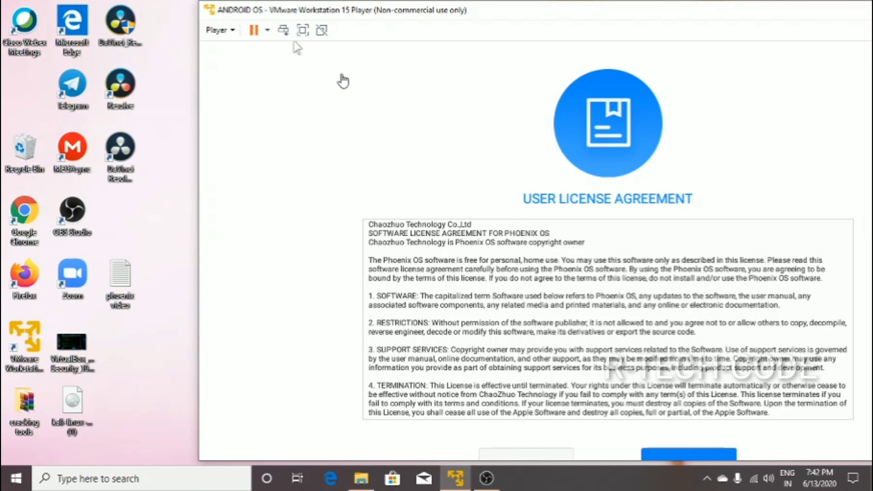
click(303, 30)
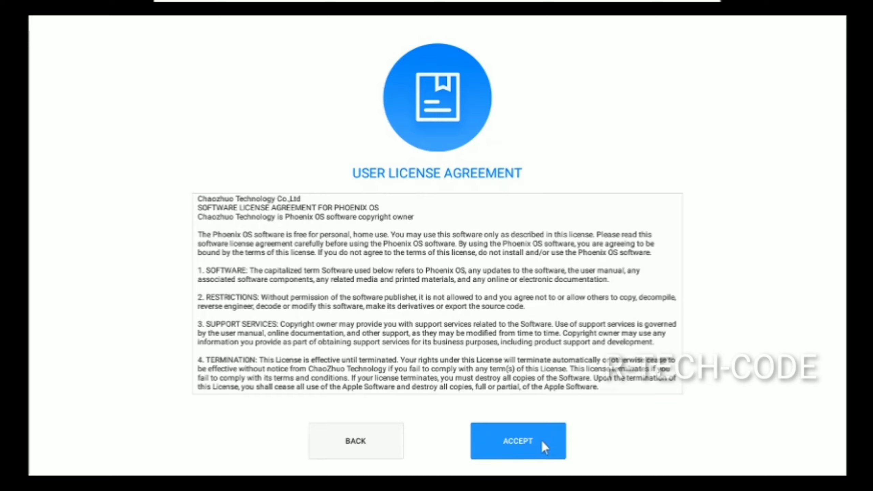
click(517, 440)
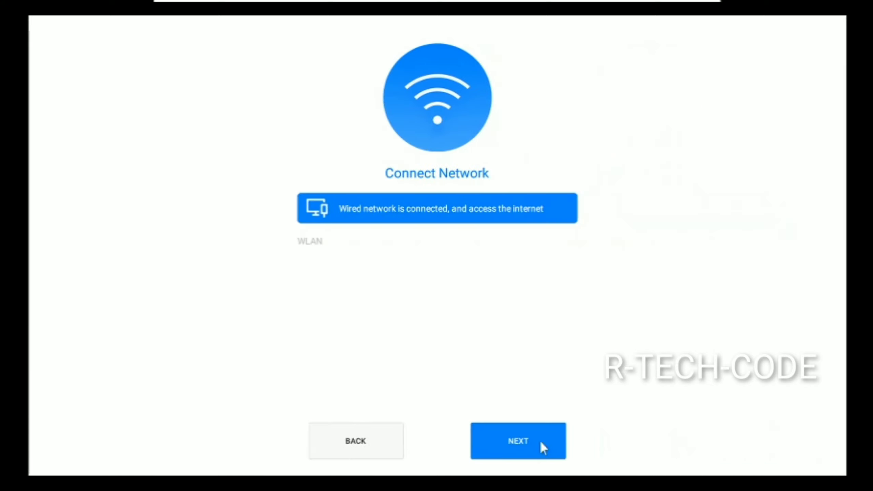
mouse_move(502, 208)
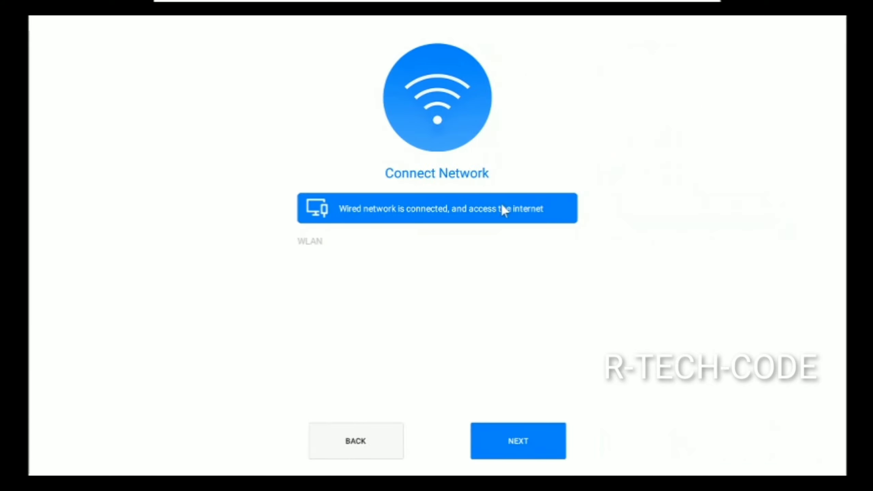
mouse_move(424, 232)
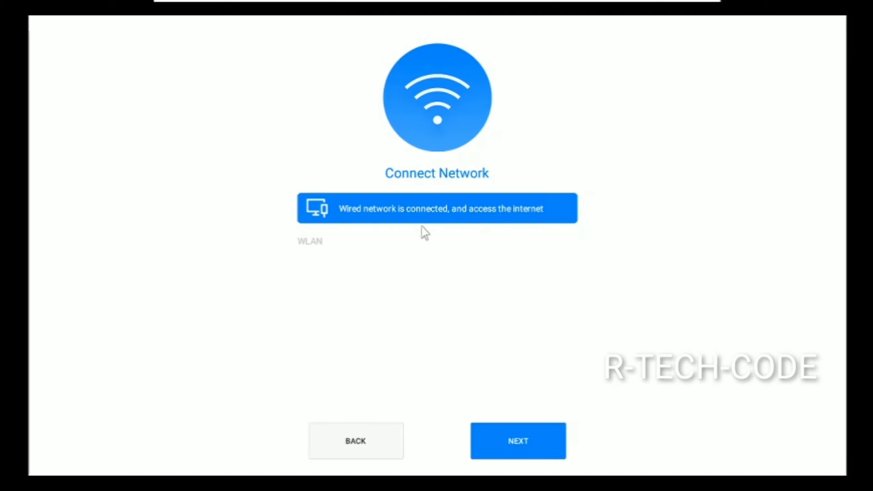
click(517, 440)
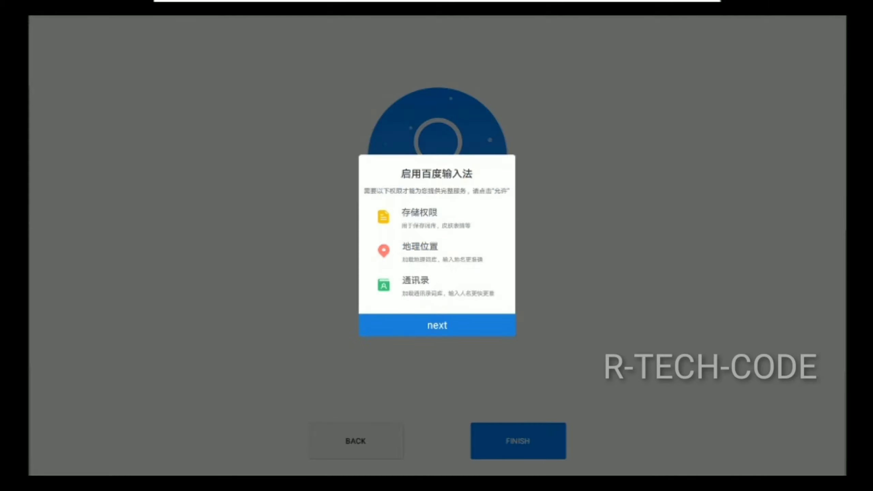
Dismiss the input method prompt and create the account with username 'RAVEEN'.
click(437, 325)
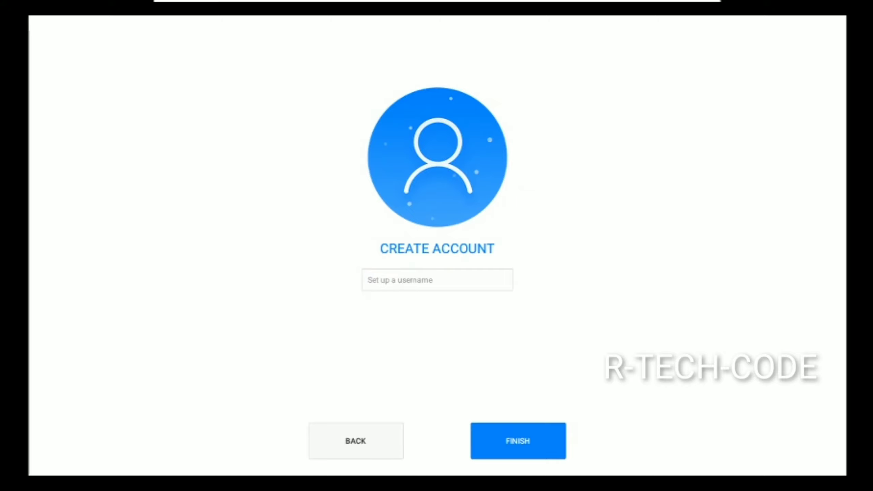
text(RAV)
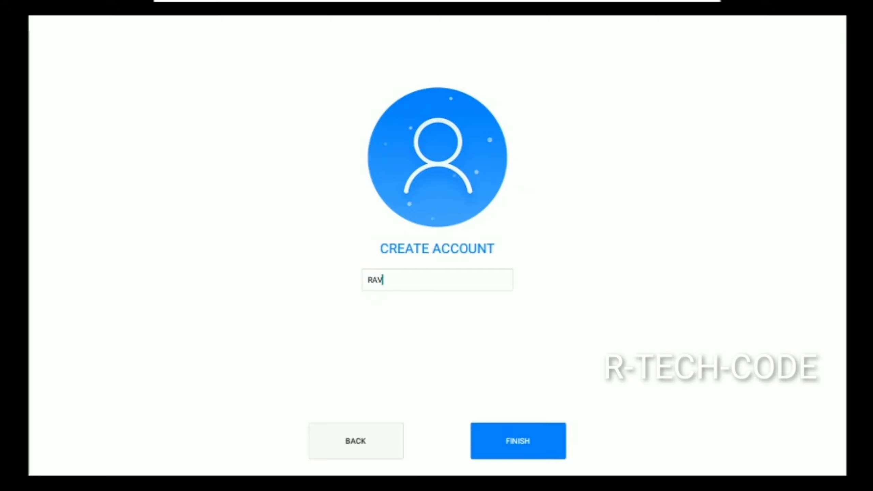
text(EEN)
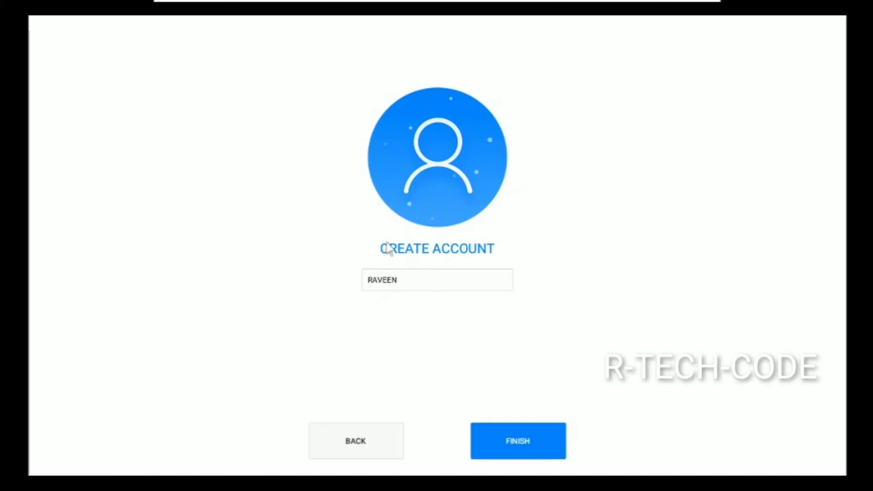
click(516, 440)
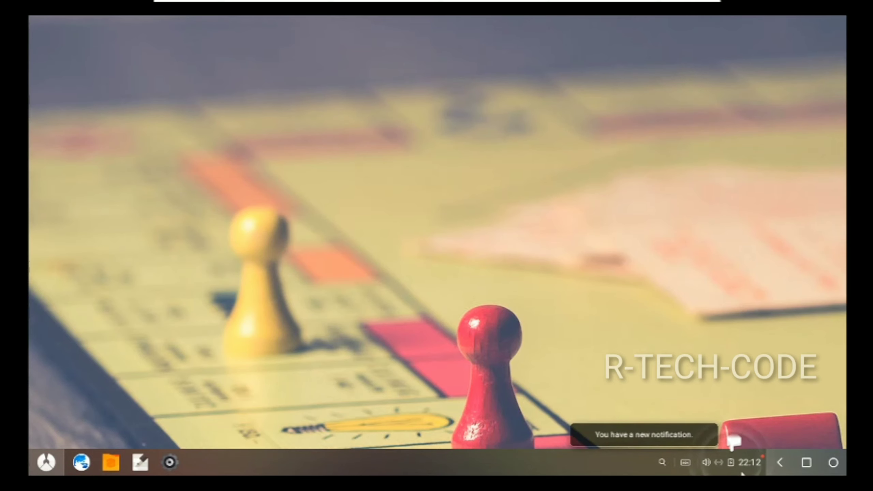
Close the Notification Center and open the Start launcher's app list.
click(744, 462)
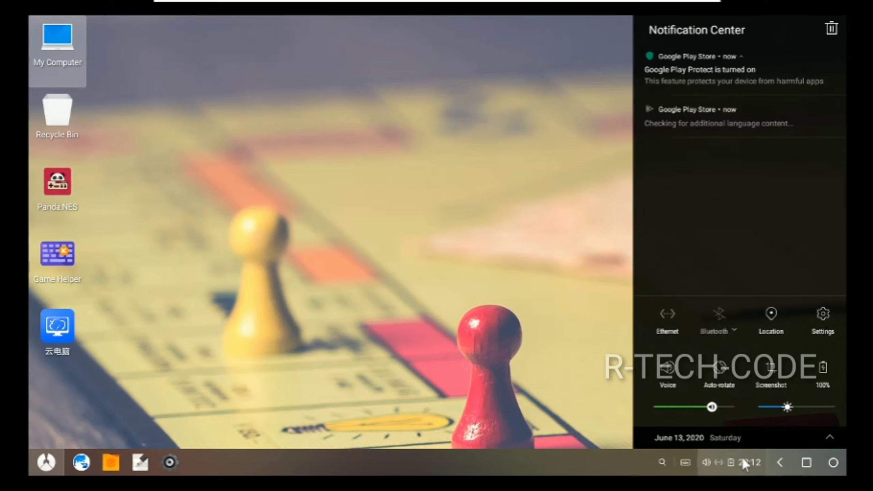
mouse_move(745, 269)
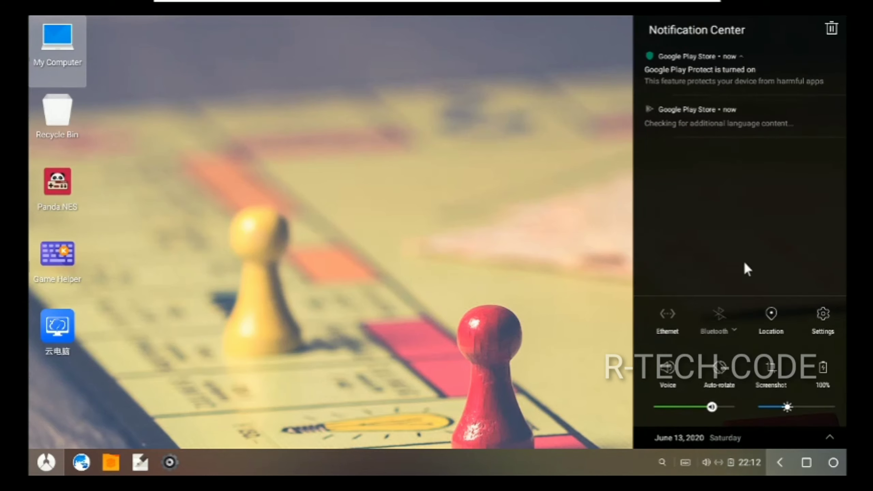
mouse_move(551, 324)
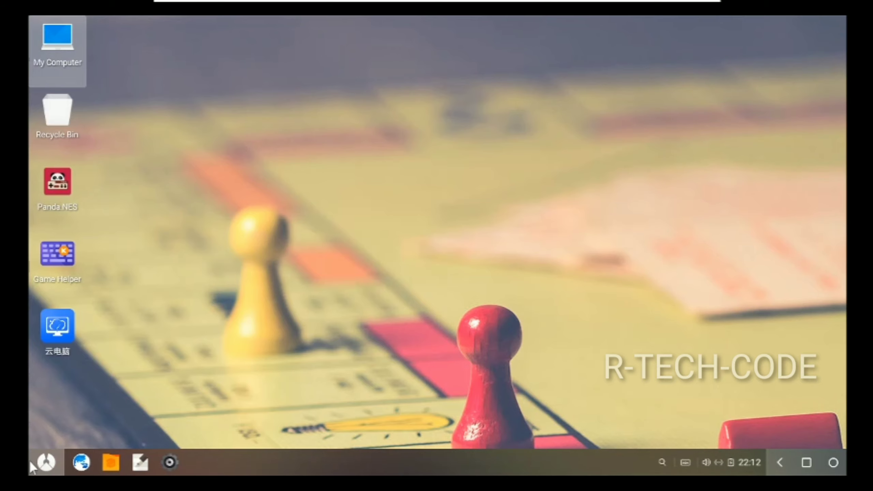
click(46, 461)
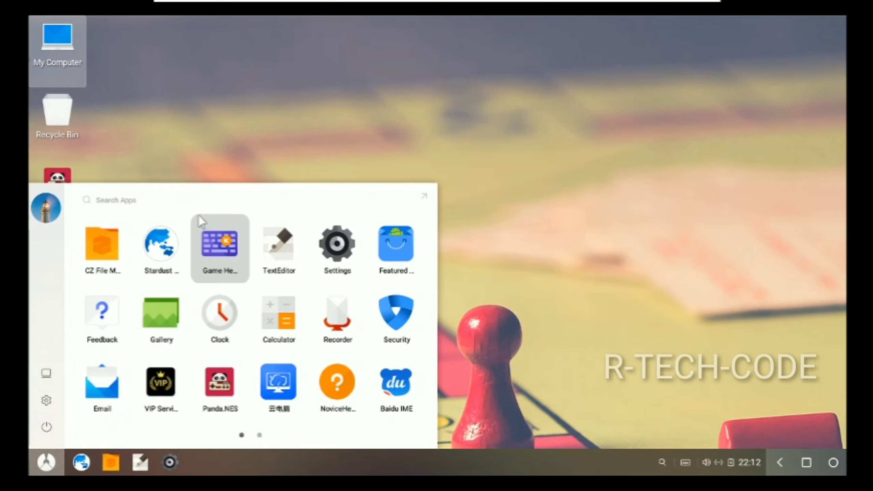
mouse_move(337, 384)
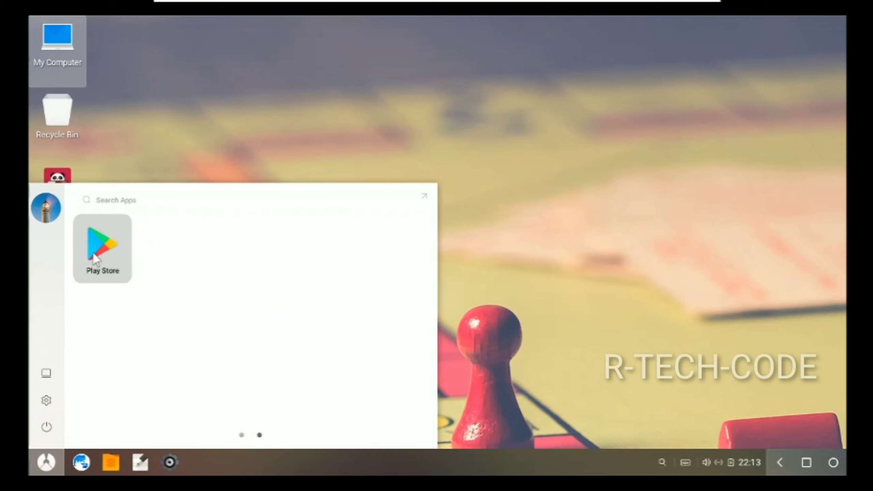
Launch Play Store and tap SIGN IN, then close its task and reopen the launcher.
click(103, 248)
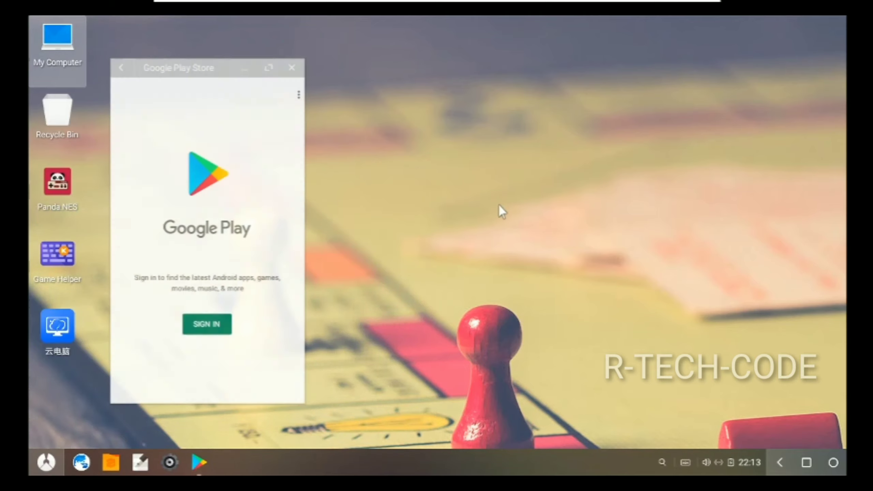
mouse_move(211, 318)
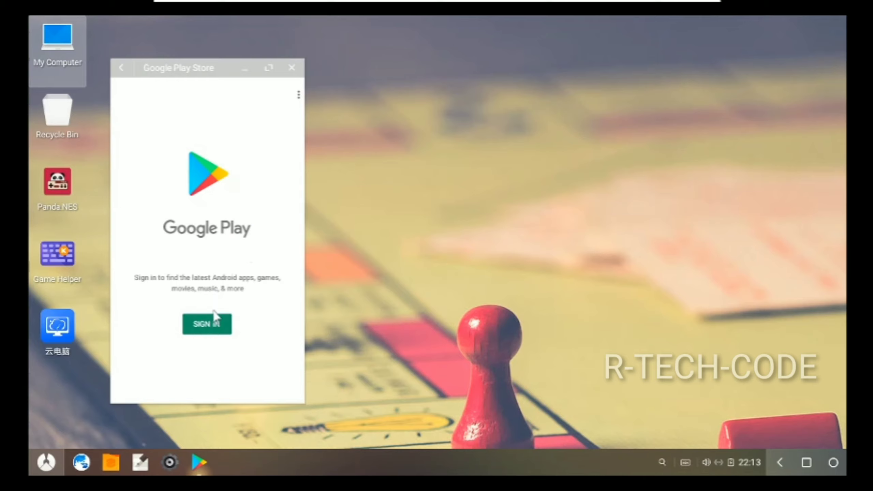
mouse_move(214, 339)
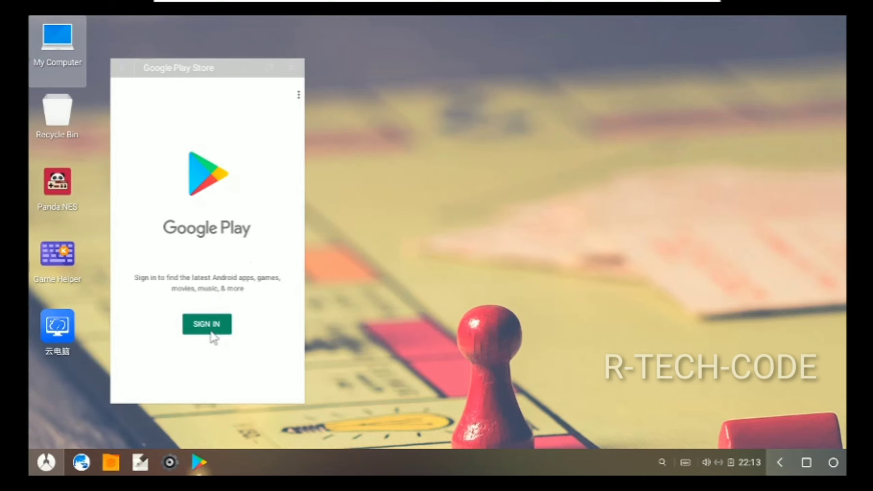
click(206, 324)
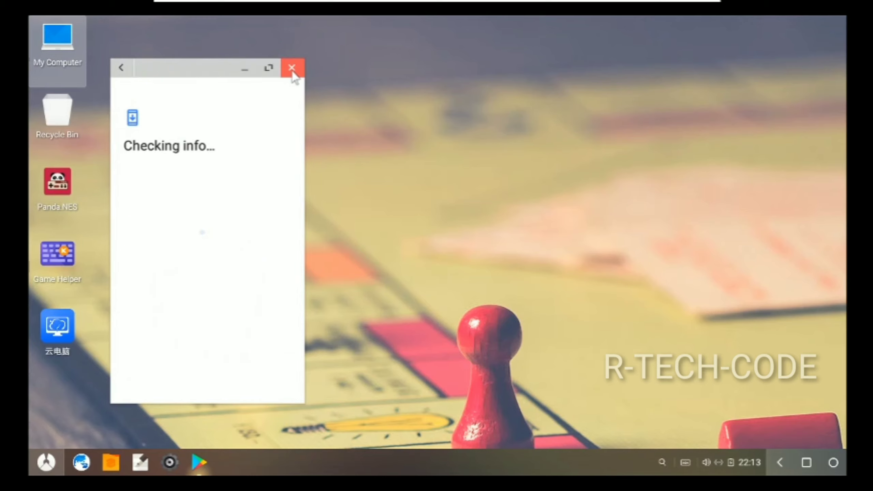
mouse_move(814, 447)
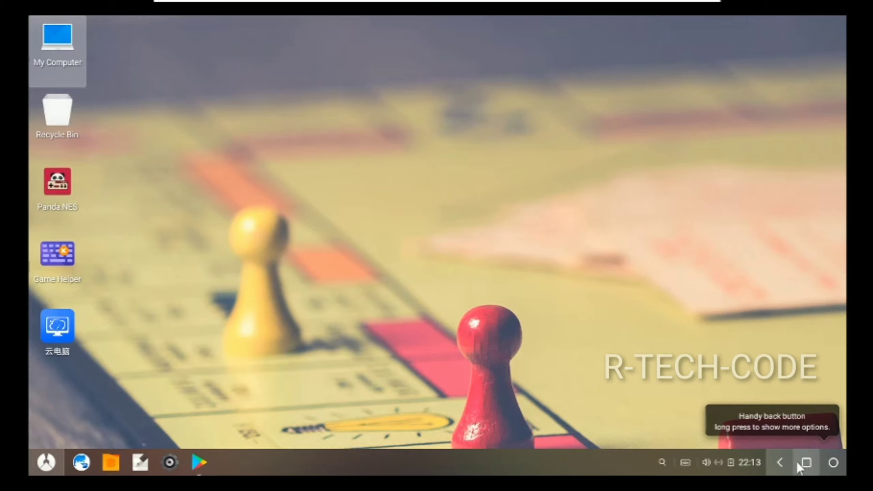
click(198, 462)
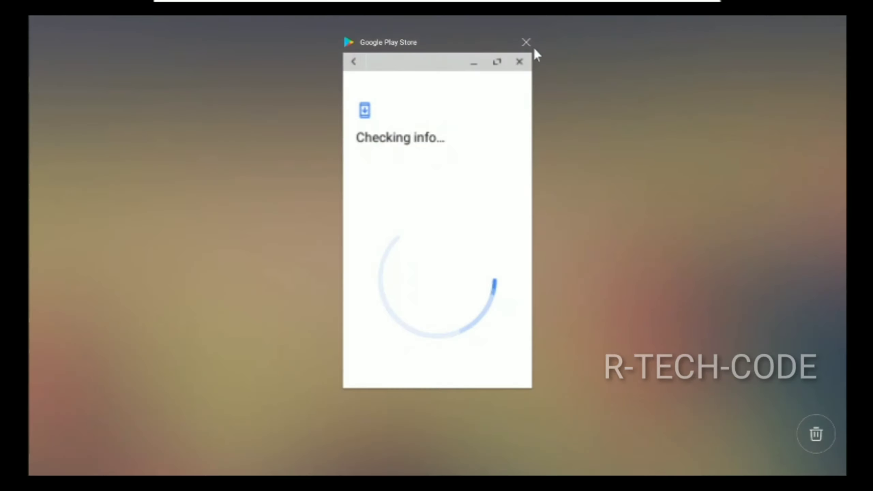
click(525, 43)
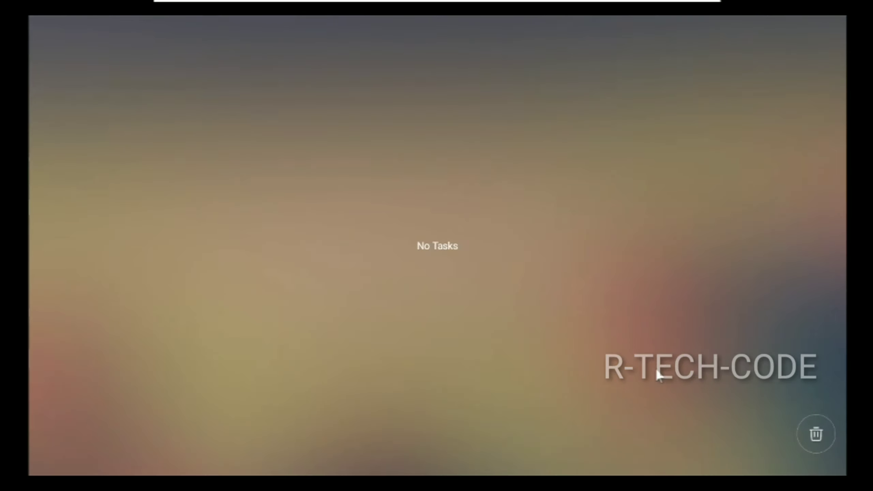
mouse_move(815, 434)
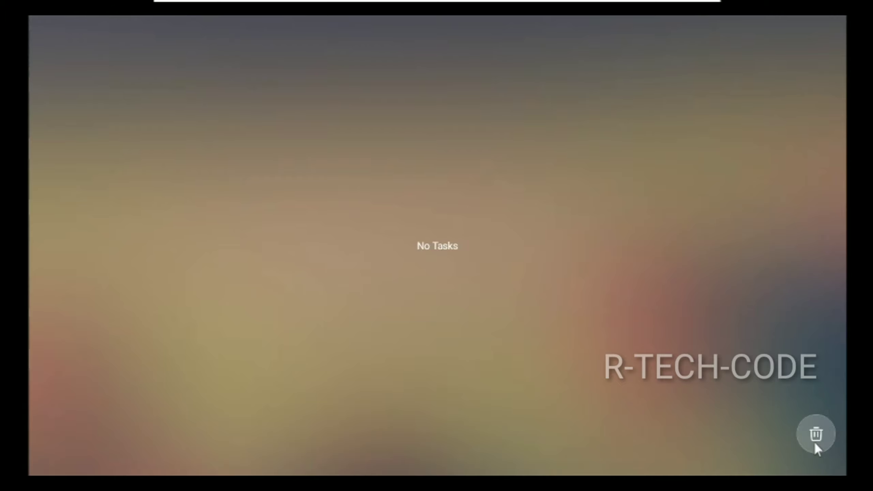
click(815, 433)
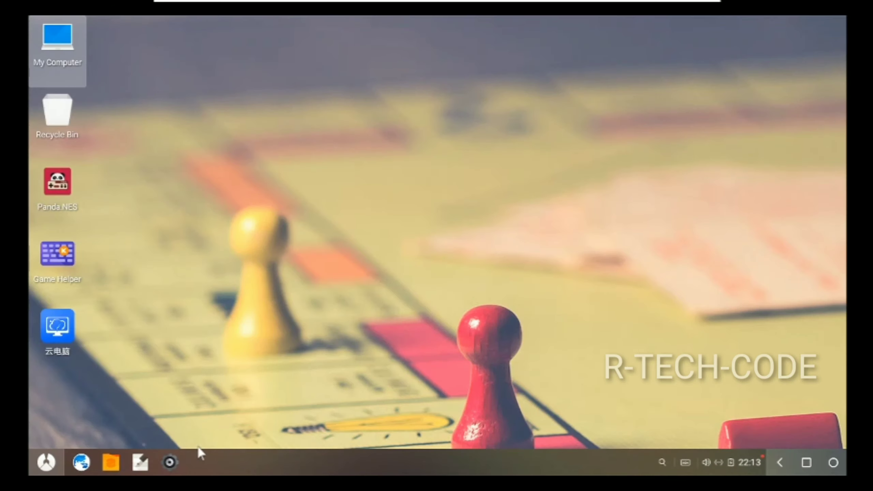
click(46, 462)
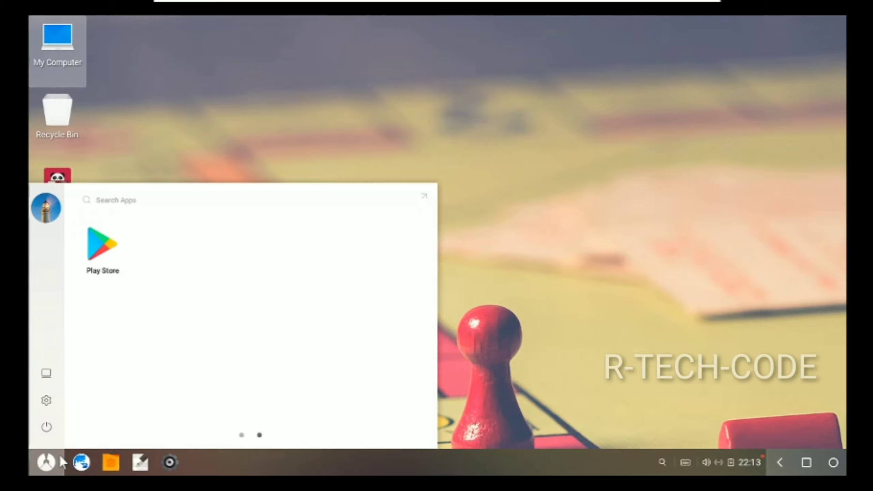
Choose Shut Down from the launcher power menu and OK the Removable Devices notice.
click(46, 426)
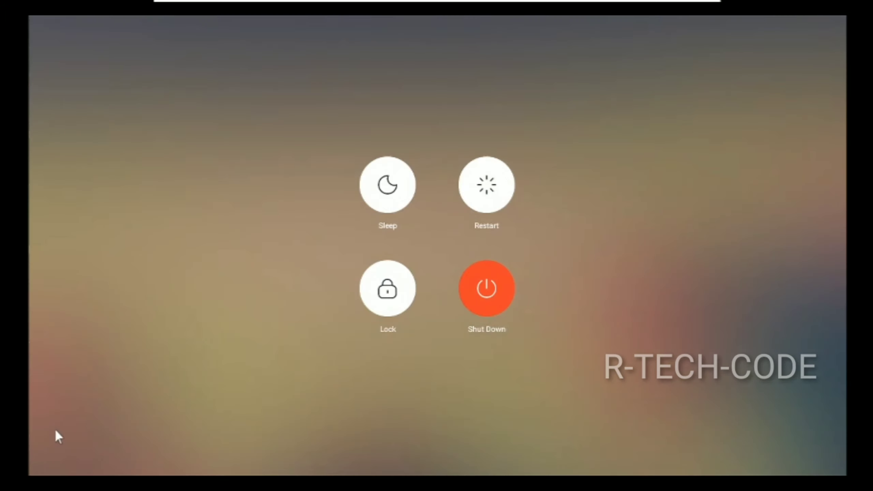
click(486, 289)
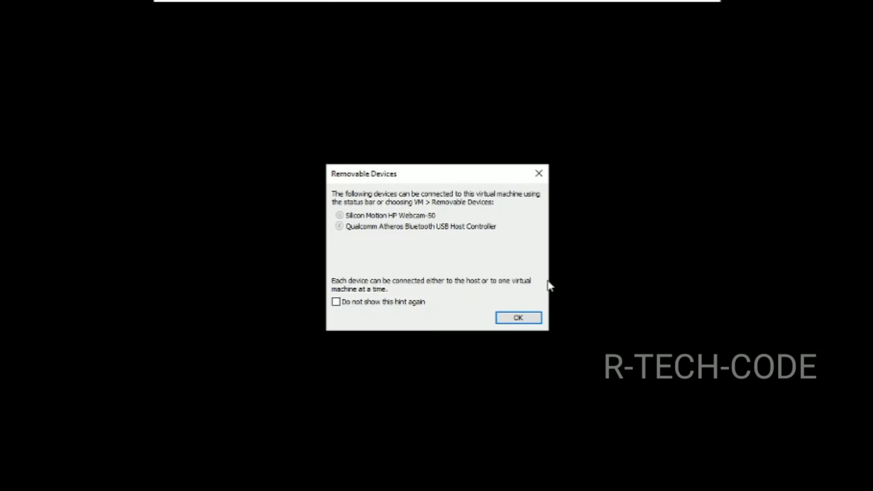
click(517, 318)
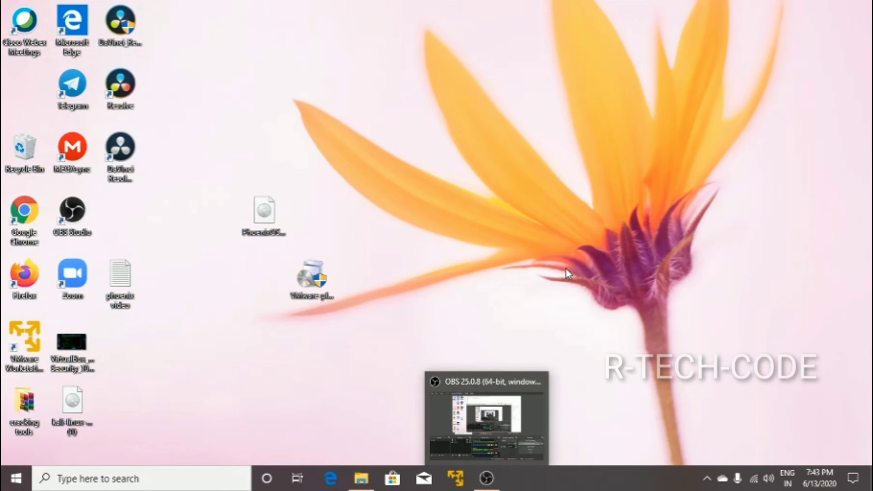
mouse_move(528, 404)
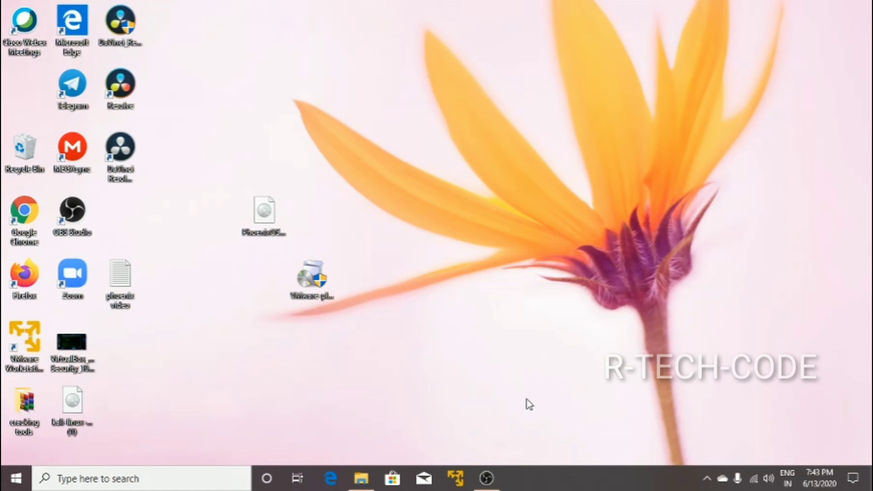
mouse_move(486, 477)
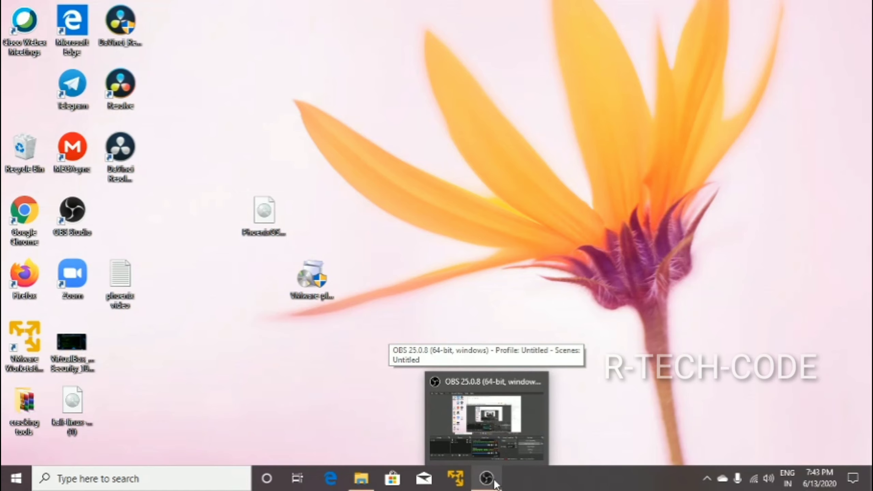
mouse_move(497, 434)
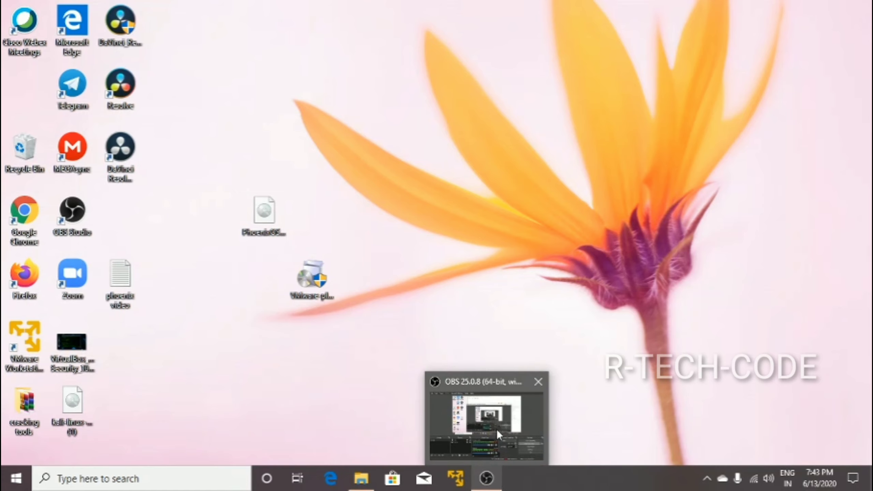
Restore OBS Studio from its taskbar thumbnail preview.
click(484, 417)
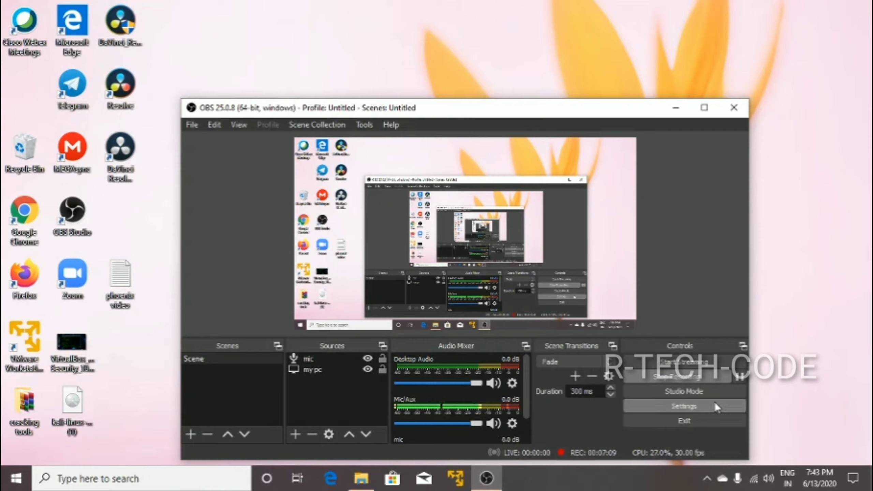